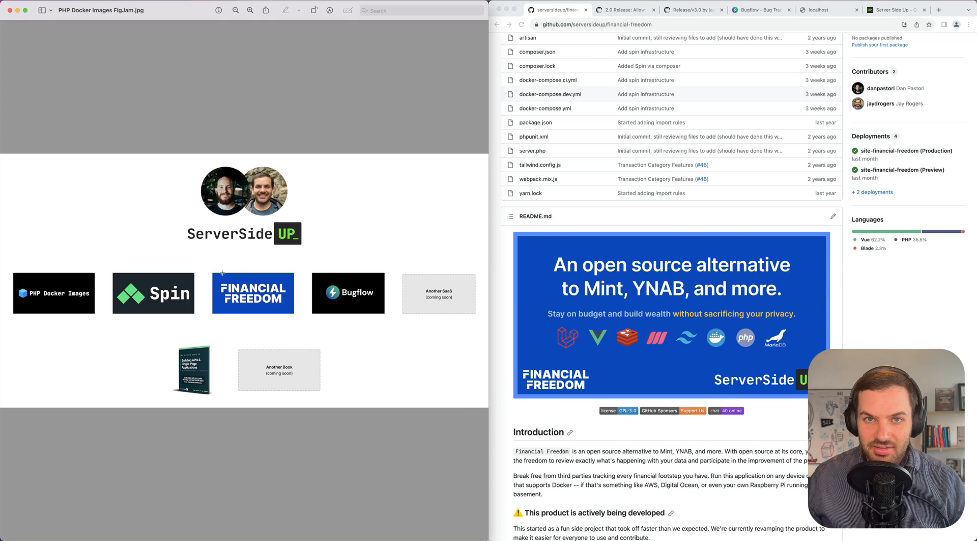
# Point out Financial Freedom in the overview and select its Dashboard screen design in Figma
pyautogui.moveTo(6, 274); pyautogui.dragTo(215, 331)
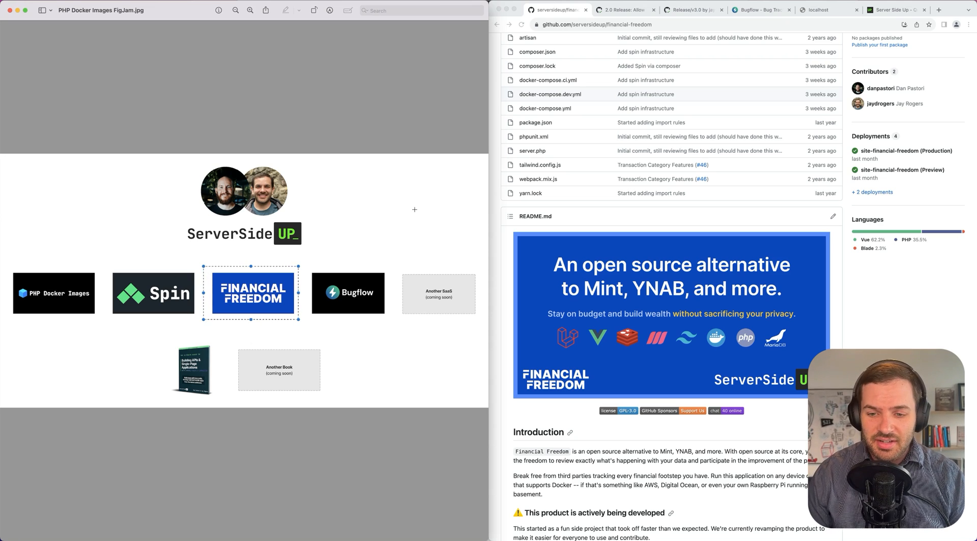
pyautogui.moveTo(708, 216)
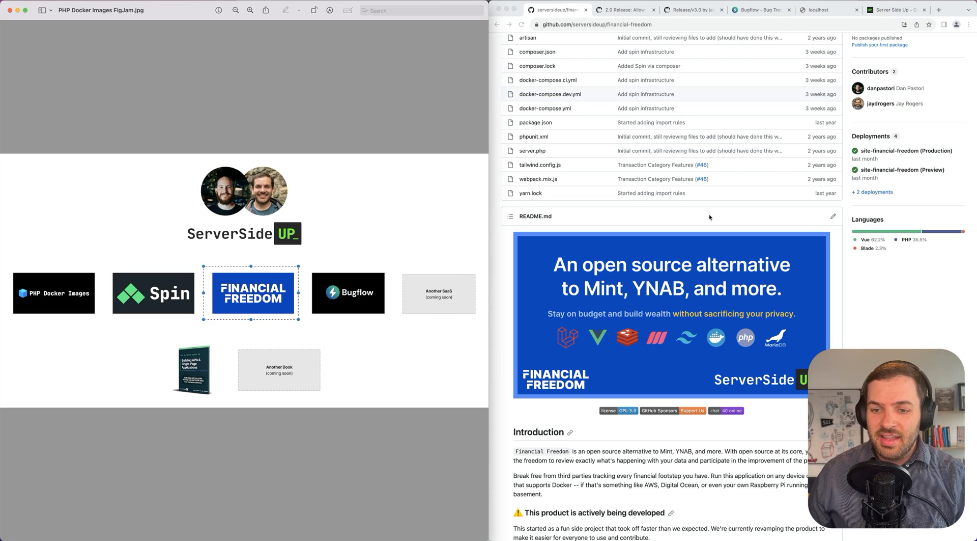
pyautogui.scroll(-3)
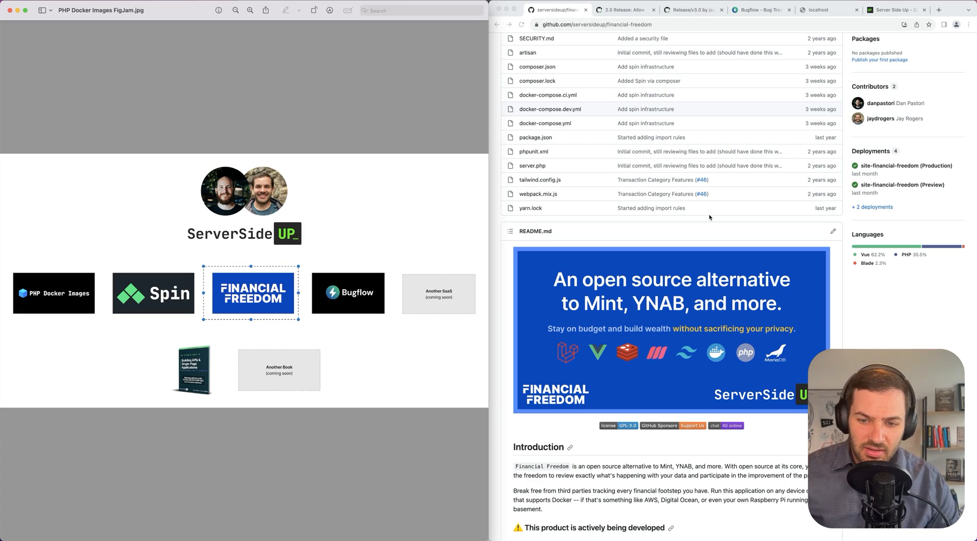
pyautogui.scroll(-3)
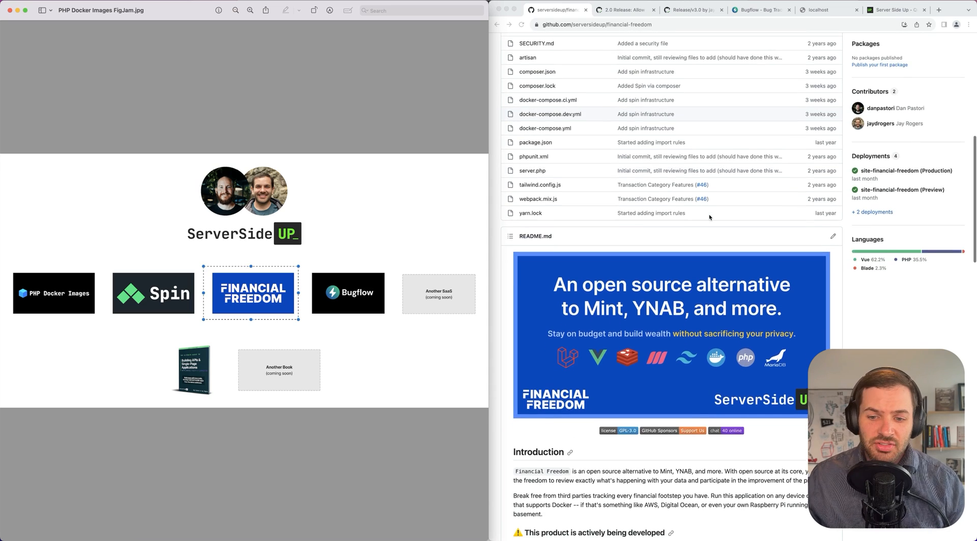
pyautogui.scroll(-3)
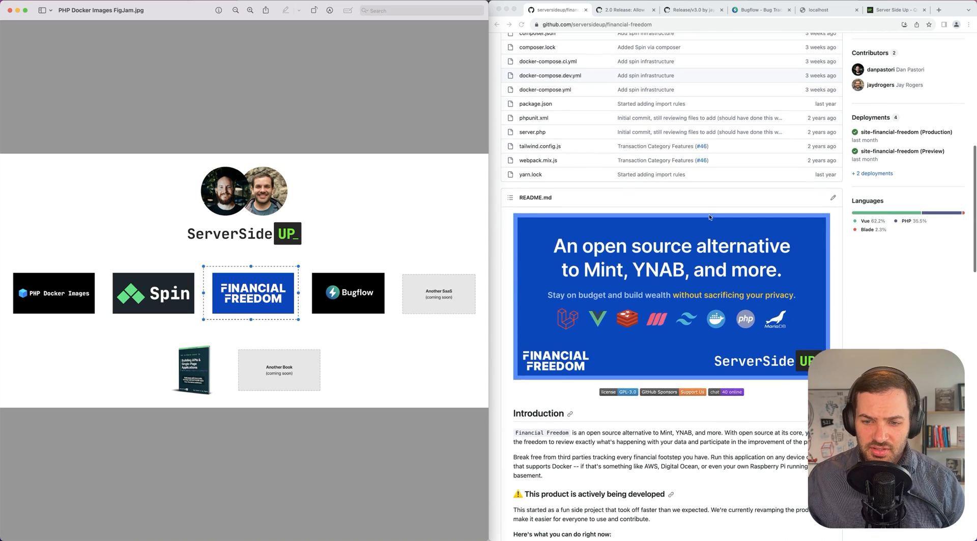
pyautogui.scroll(-3)
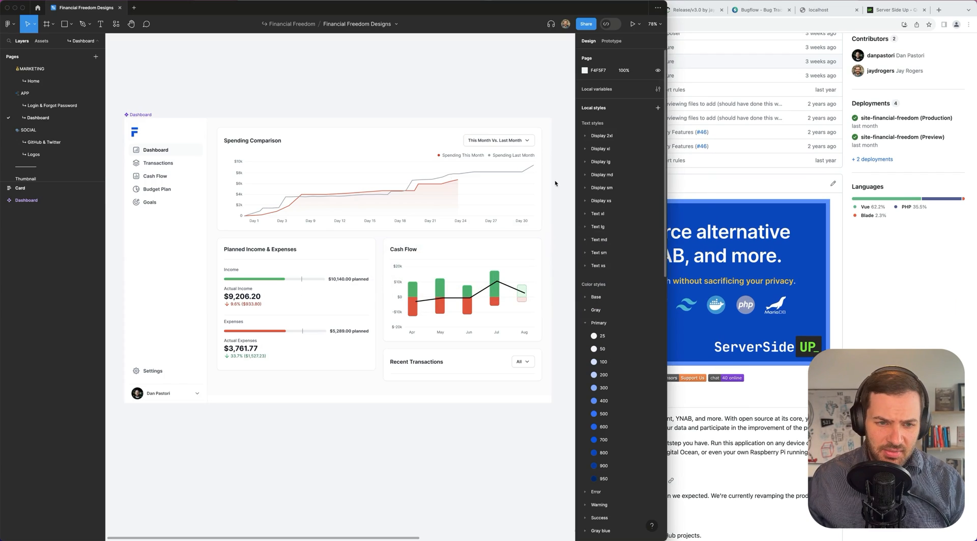
pyautogui.click(27, 199)
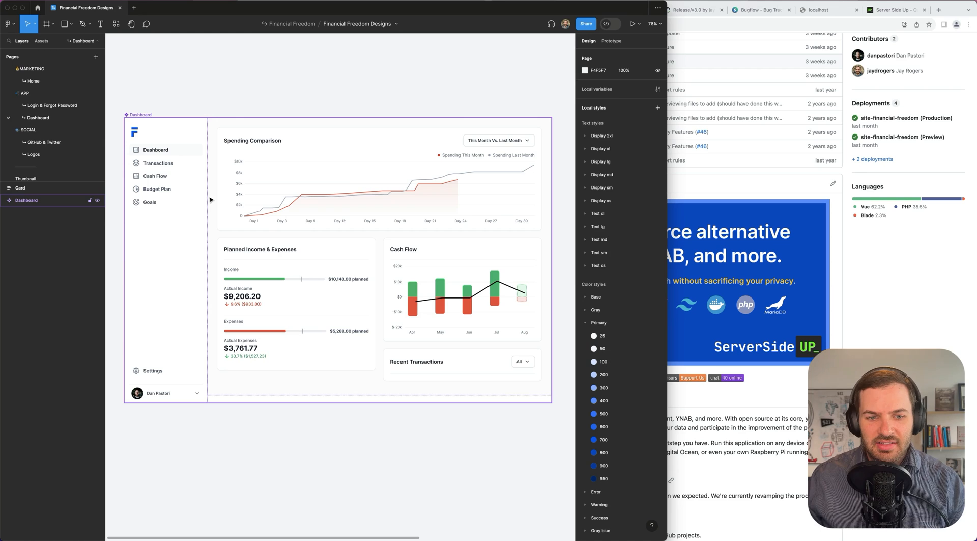
pyautogui.moveTo(179, 197)
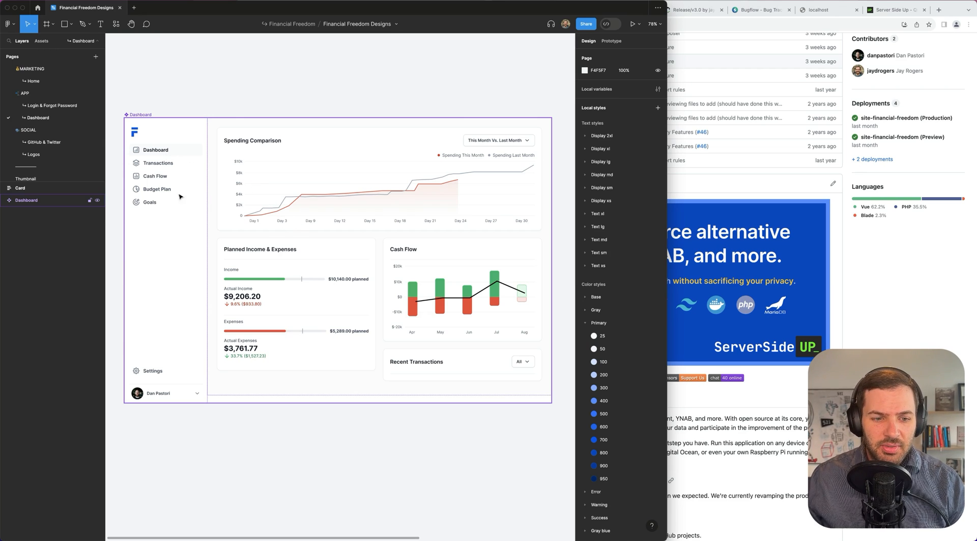
pyautogui.moveTo(309, 274)
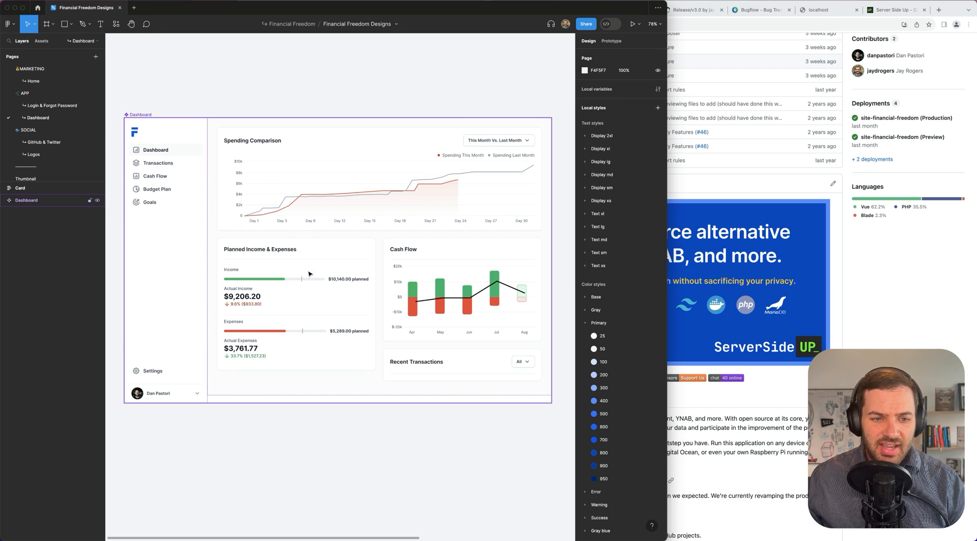
pyautogui.moveTo(435, 289)
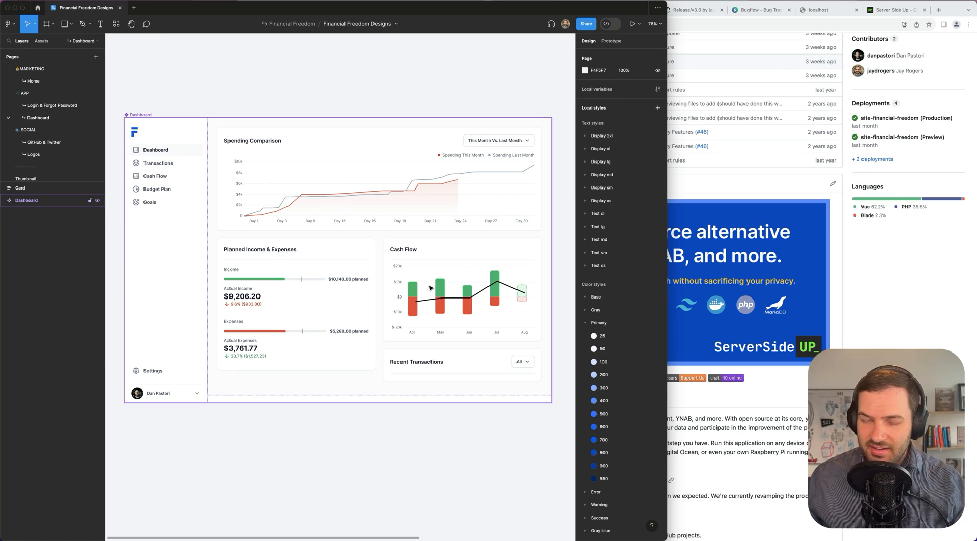
pyautogui.moveTo(496, 269)
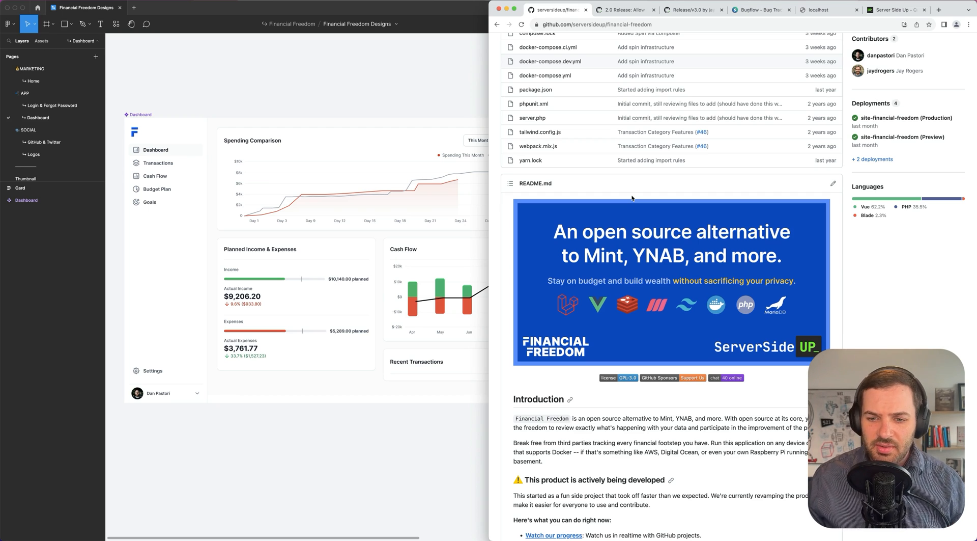
# Point out Spin in the overview and switch to its 2.0 Release pull request #24
pyautogui.scroll(-3)
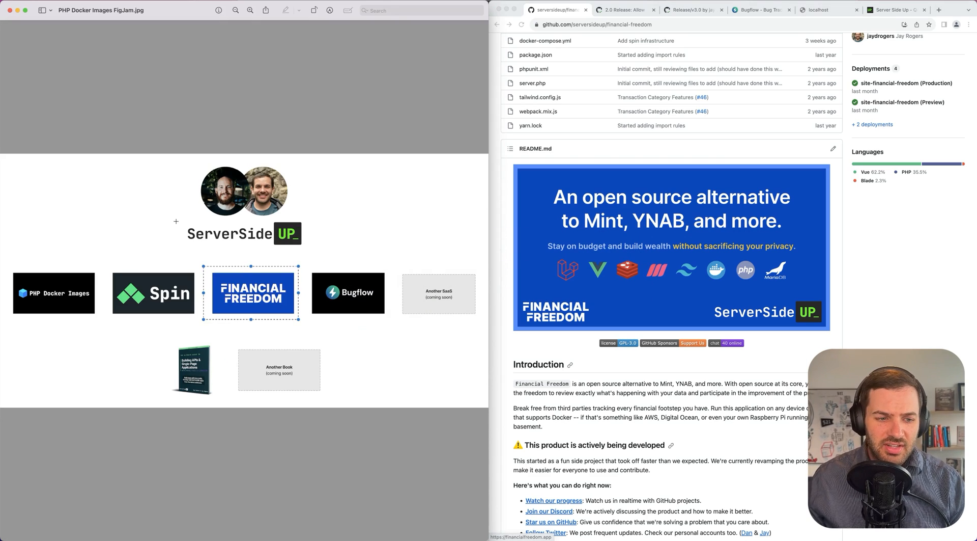
pyautogui.click(153, 293)
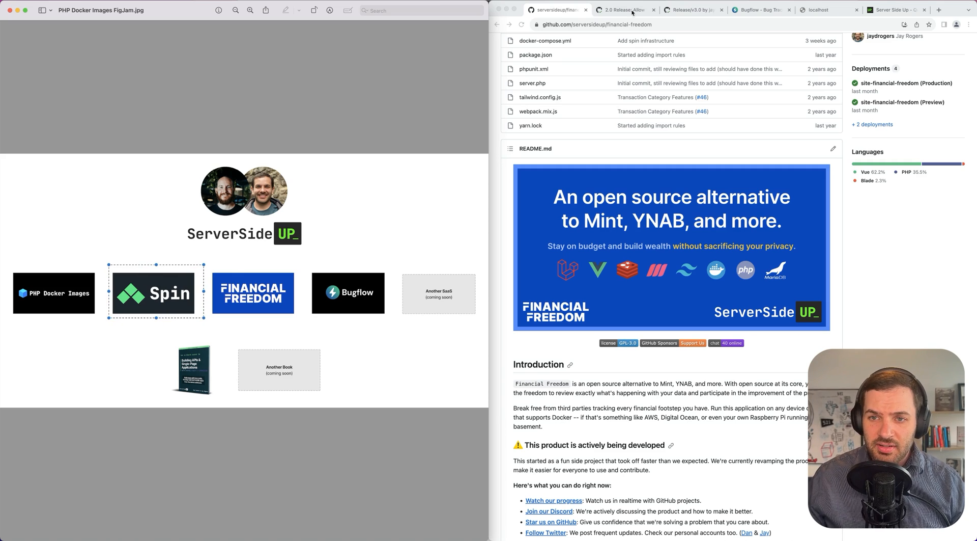
pyautogui.click(623, 9)
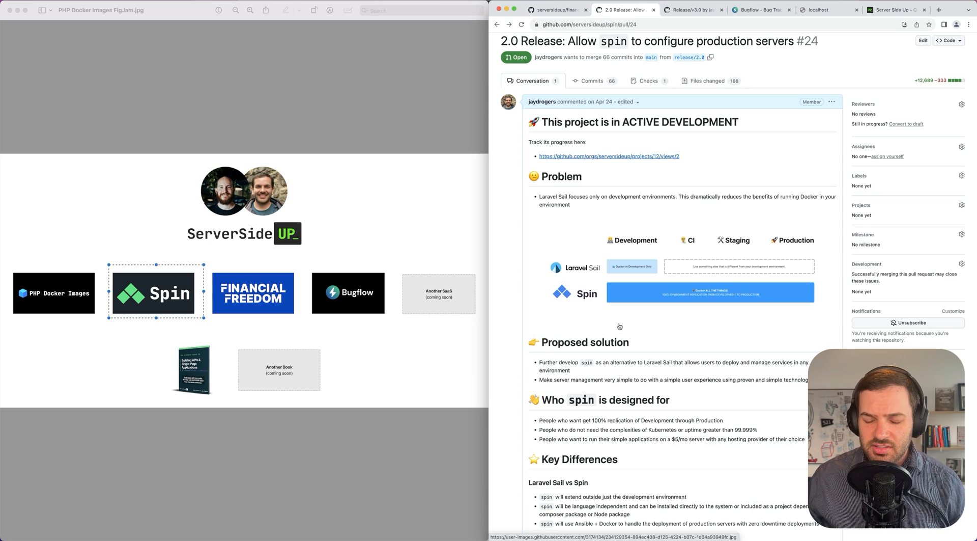
pyautogui.scroll(-3)
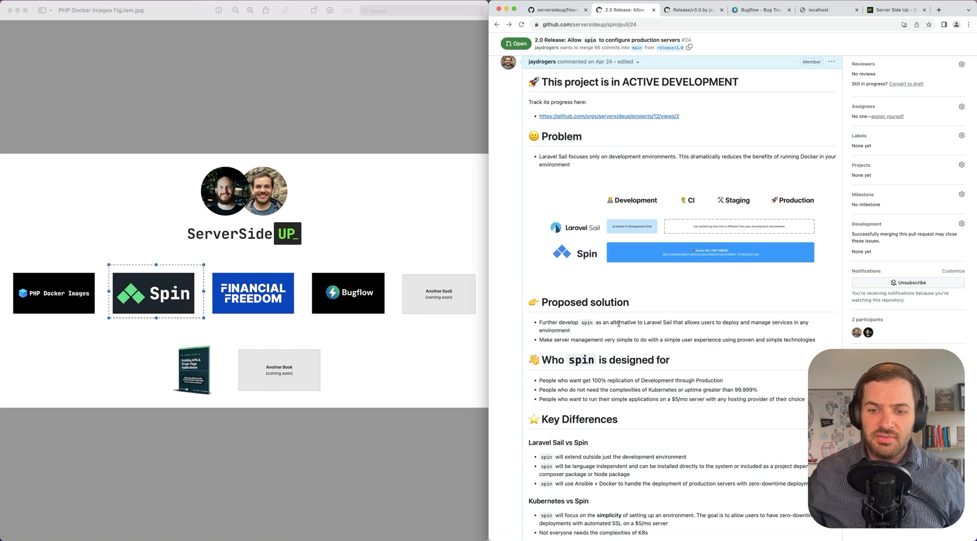
pyautogui.moveTo(488, 250)
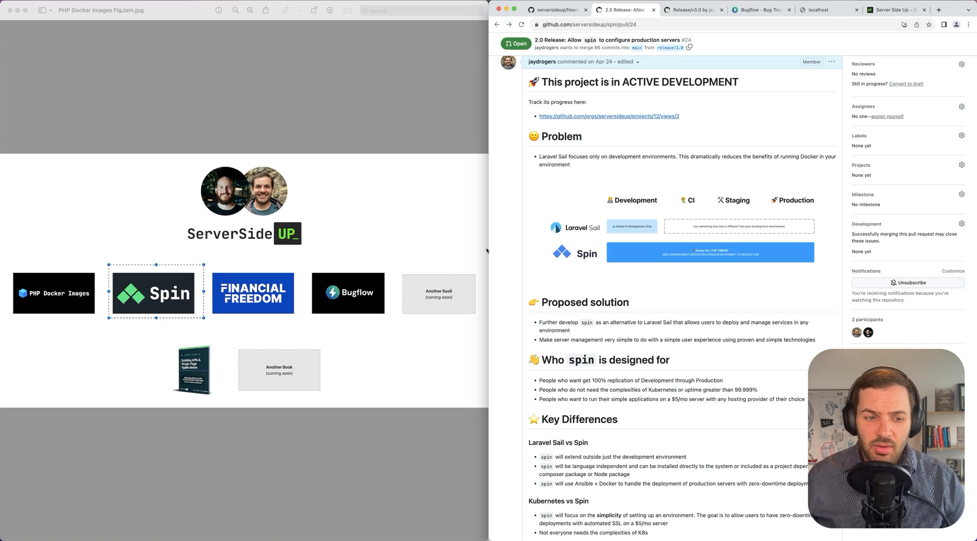
pyautogui.click(555, 9)
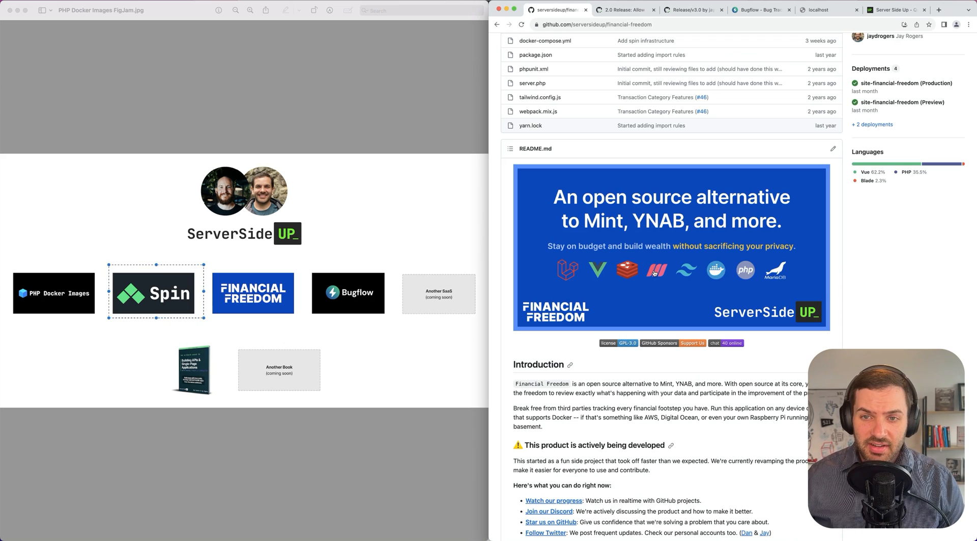
pyautogui.moveTo(638, 255)
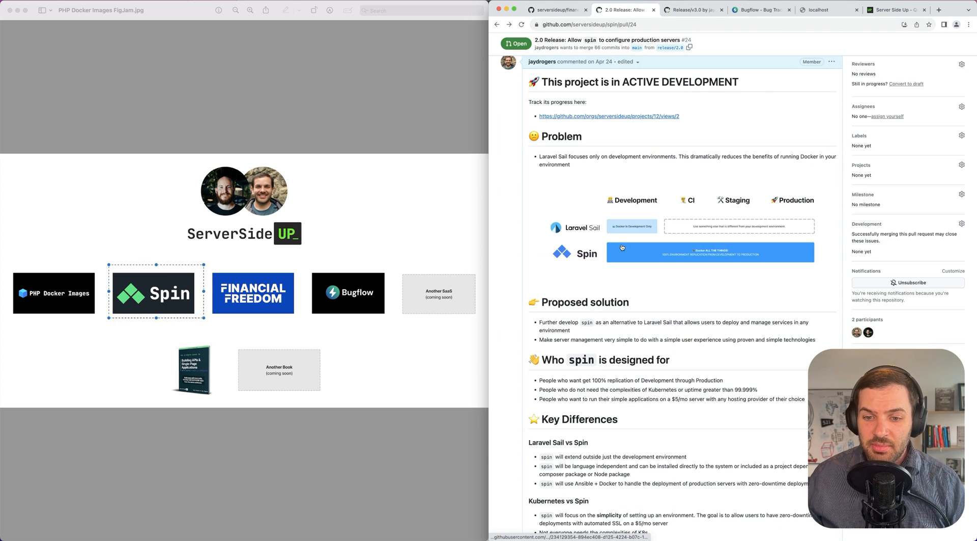
pyautogui.moveTo(420, 234)
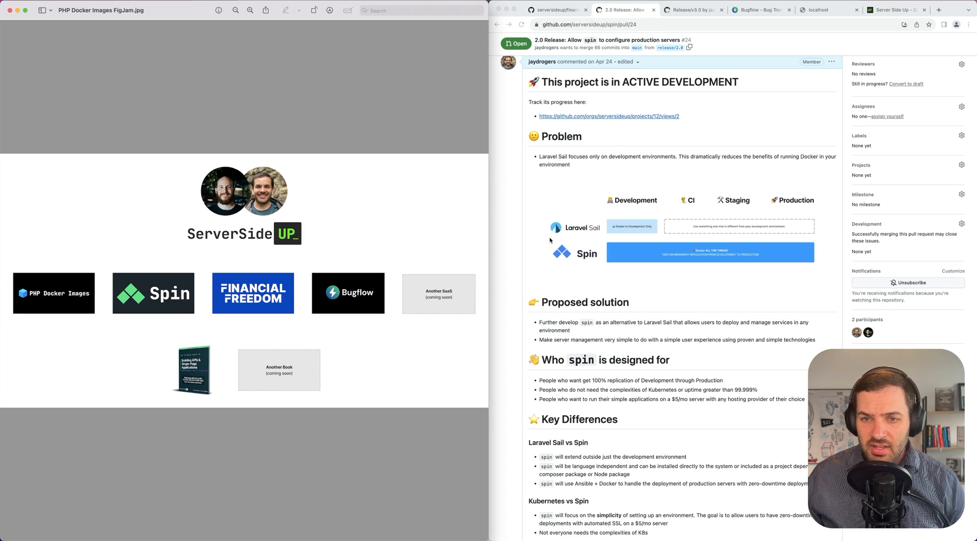
# Review the Spin PR's design diagrams and settings.yml example, then move to docker-php Release/v3.0 PR #207
pyautogui.scroll(-3)
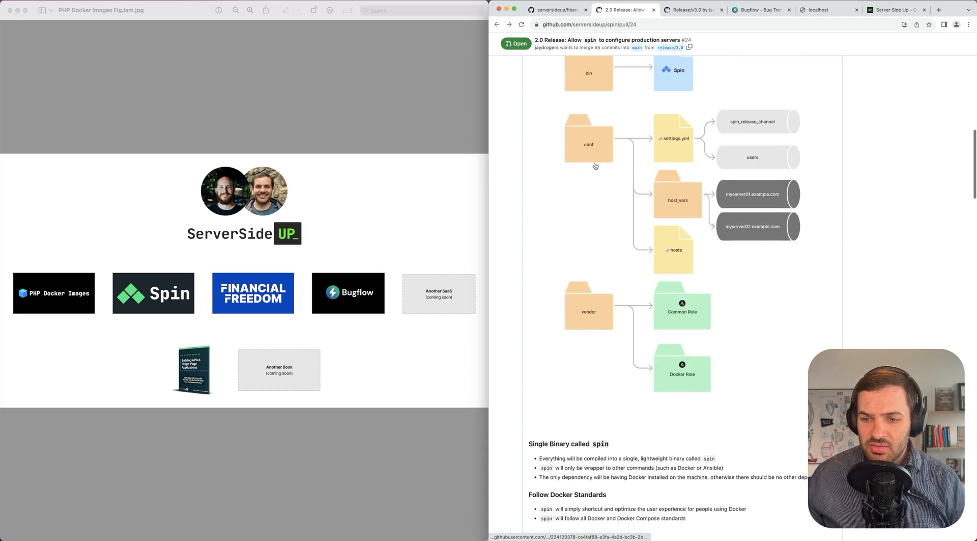
pyautogui.scroll(-3)
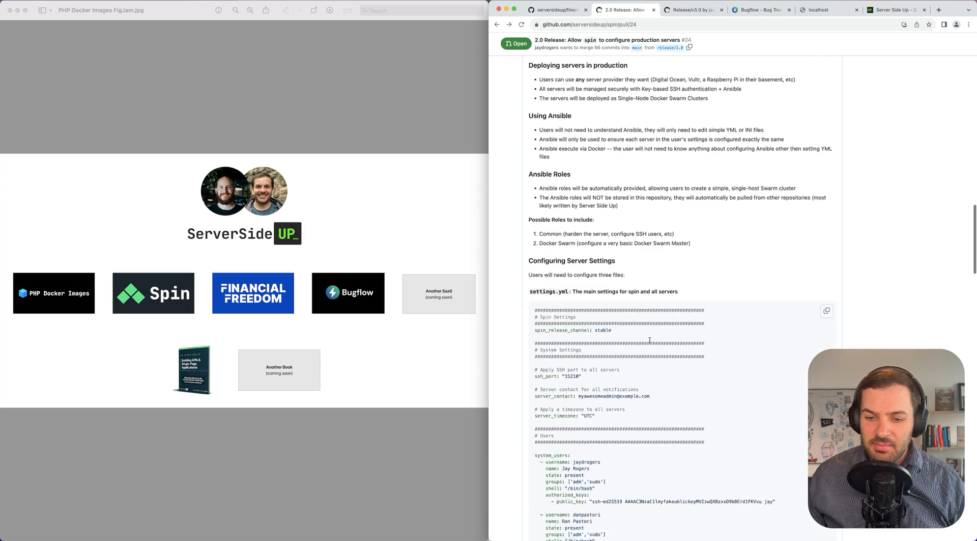
pyautogui.scroll(-3)
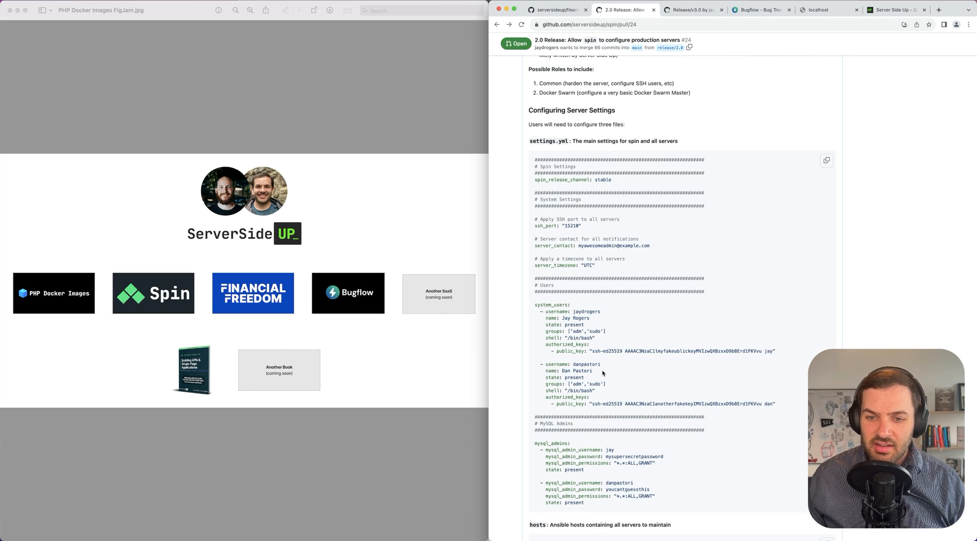
pyautogui.scroll(-3)
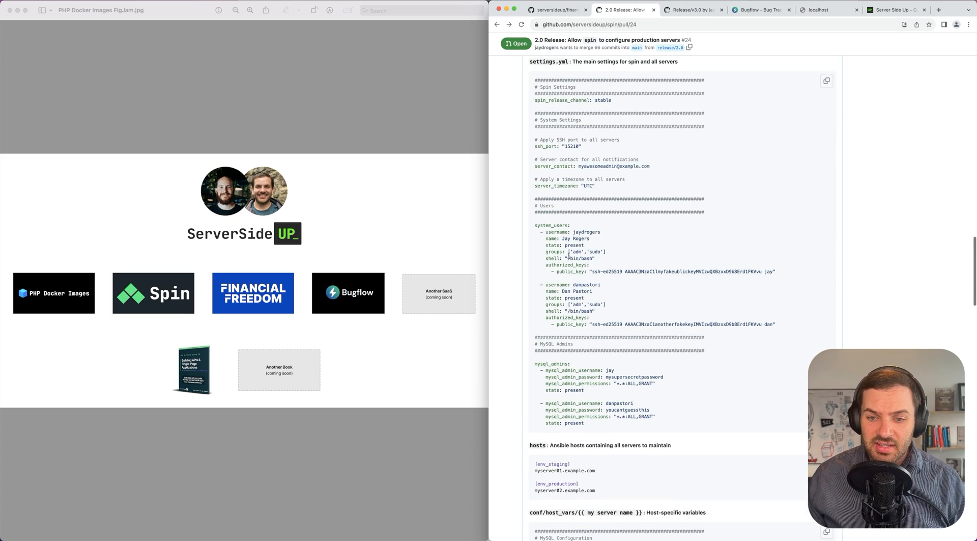
pyautogui.scroll(-3)
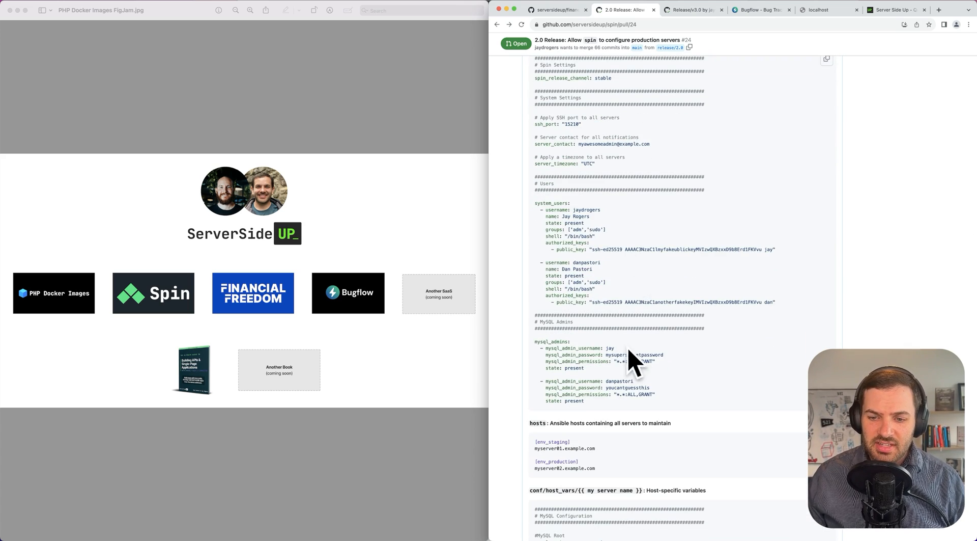
pyautogui.scroll(-3)
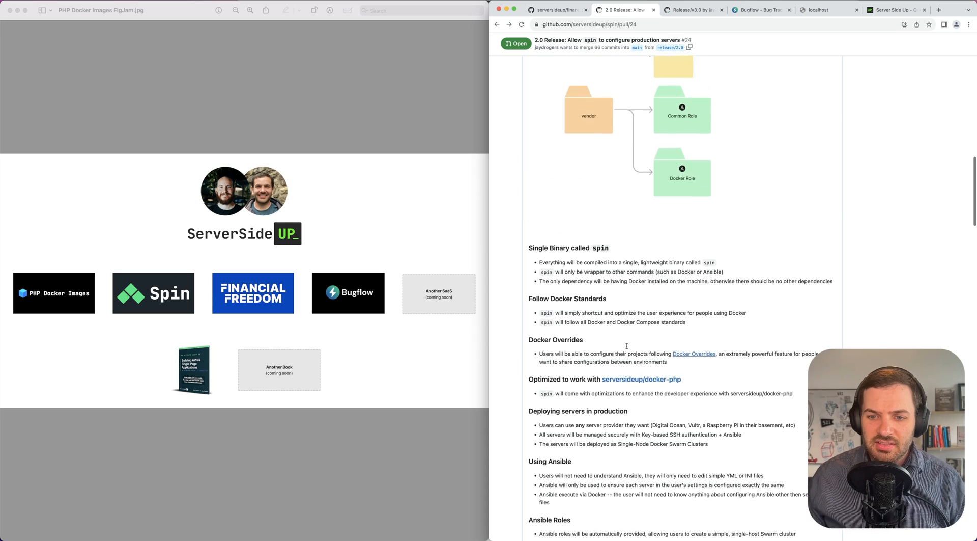
pyautogui.scroll(3)
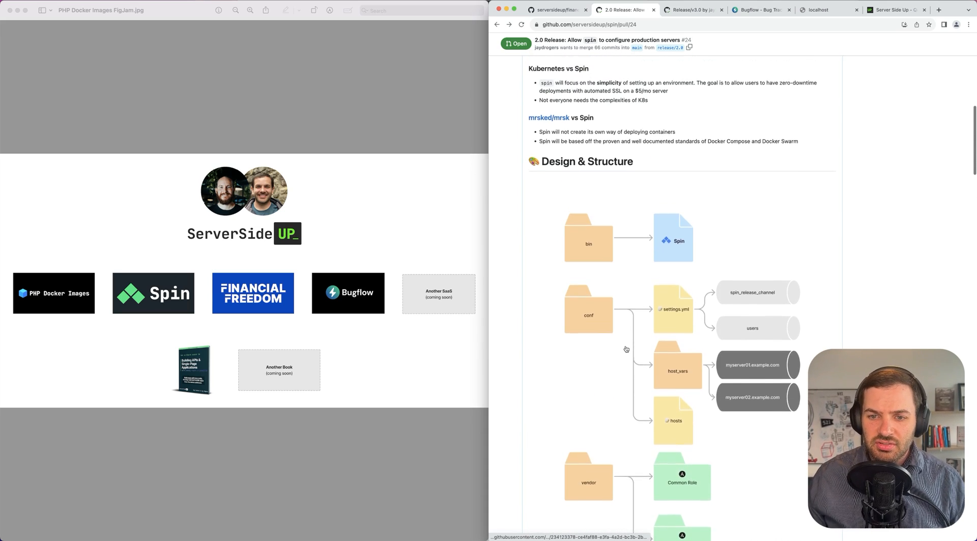
pyautogui.scroll(3)
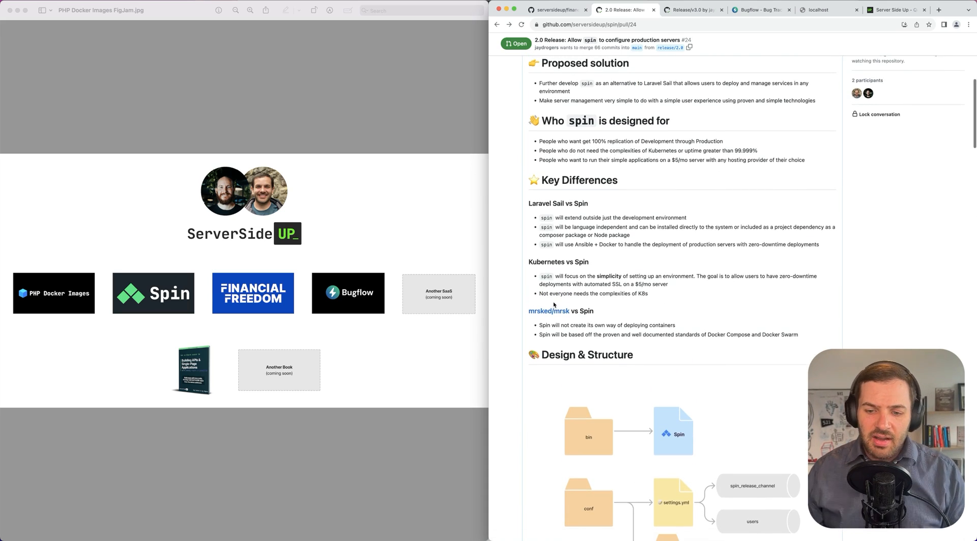
pyautogui.scroll(-3)
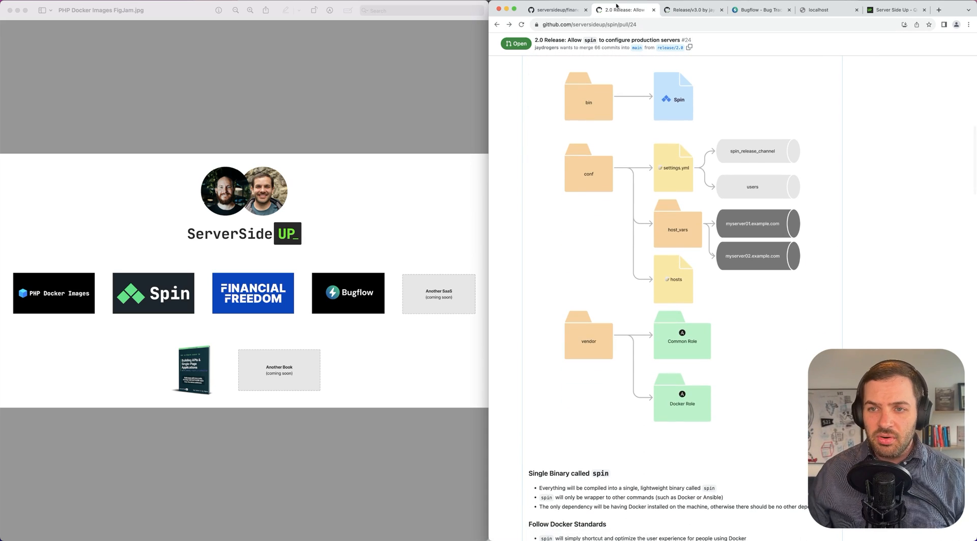
pyautogui.click(692, 9)
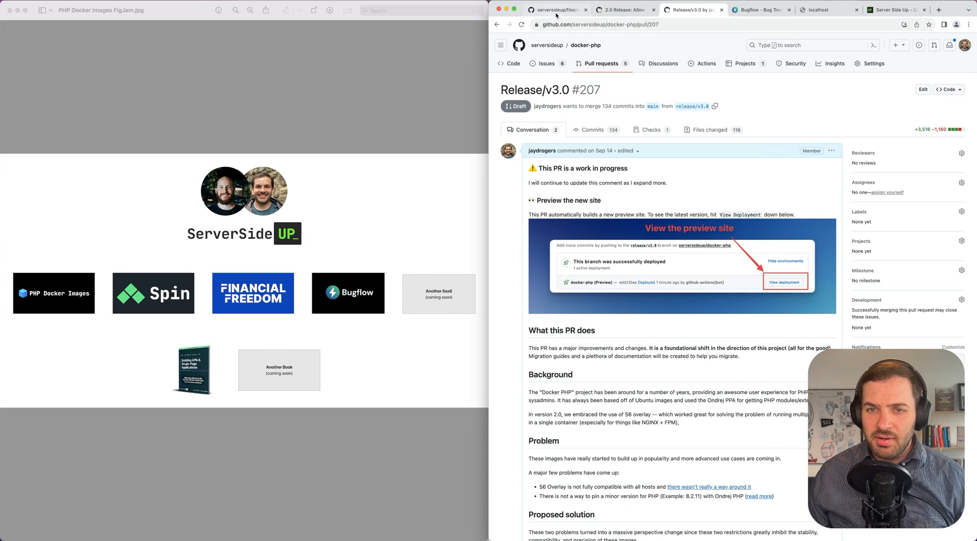
pyautogui.click(555, 9)
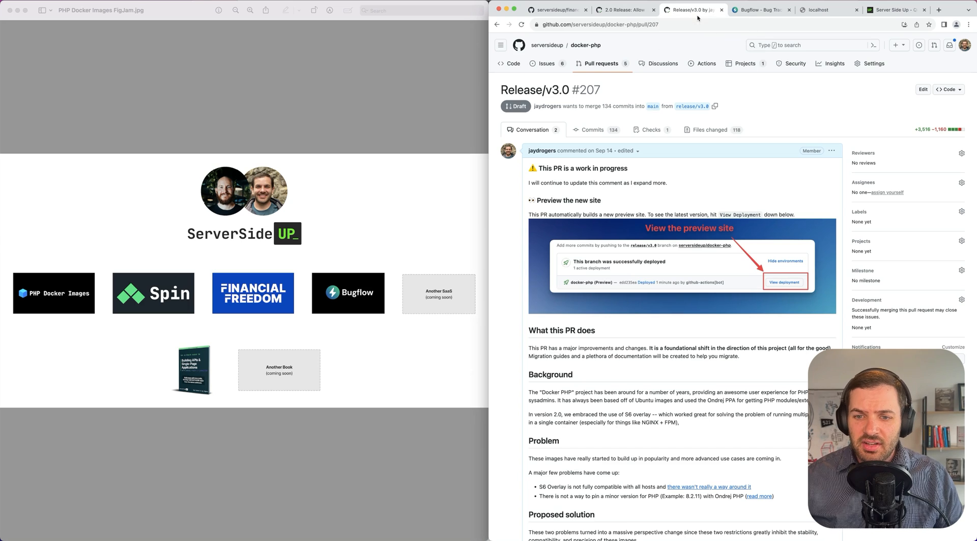
pyautogui.scroll(-3)
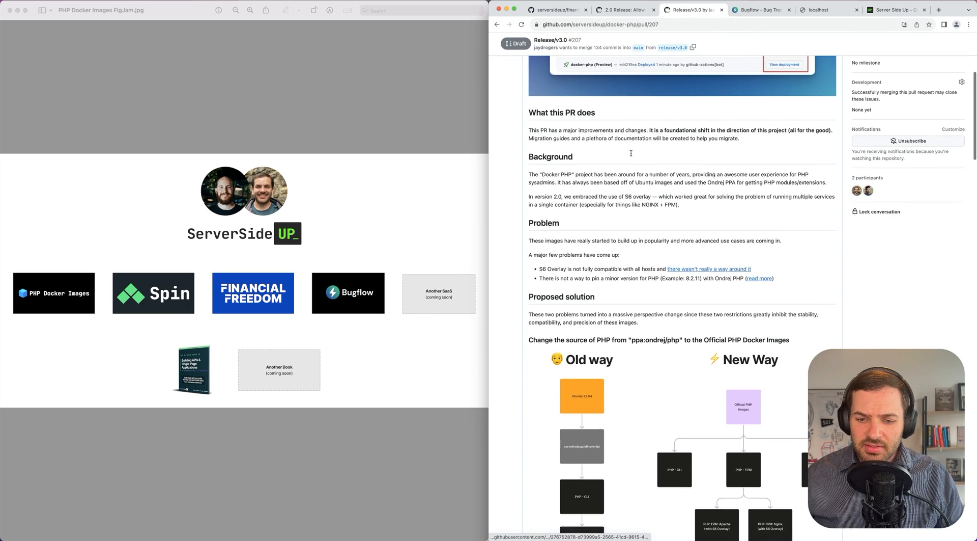
pyautogui.scroll(-3)
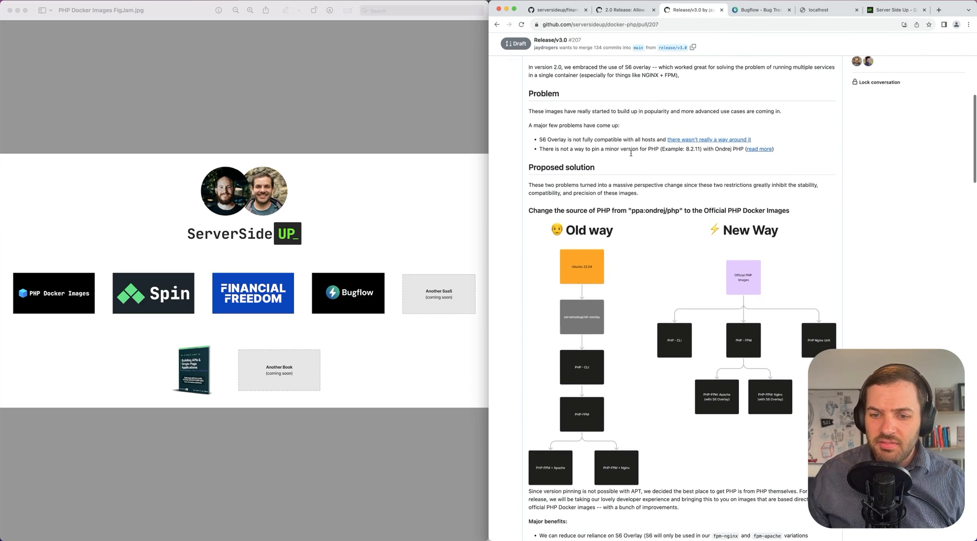
pyautogui.scroll(-3)
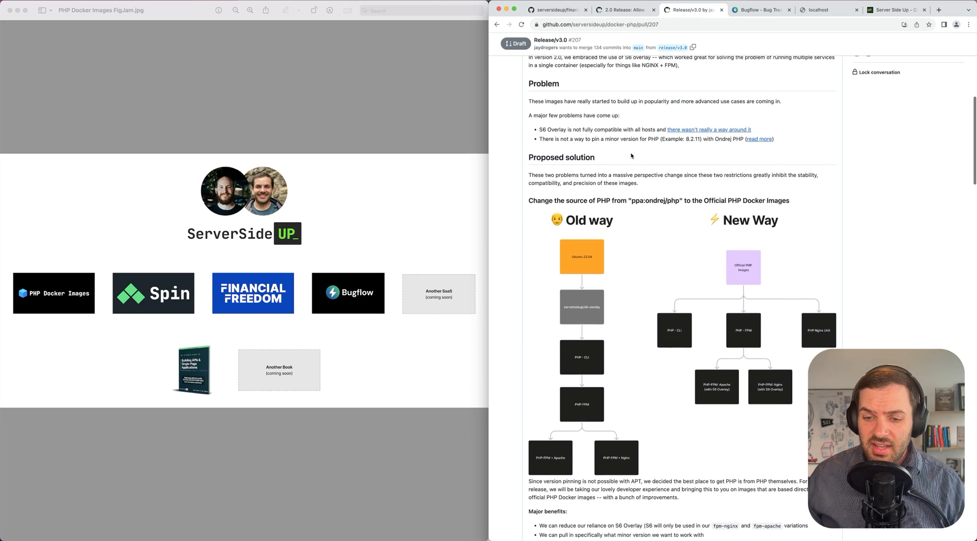
pyautogui.scroll(-3)
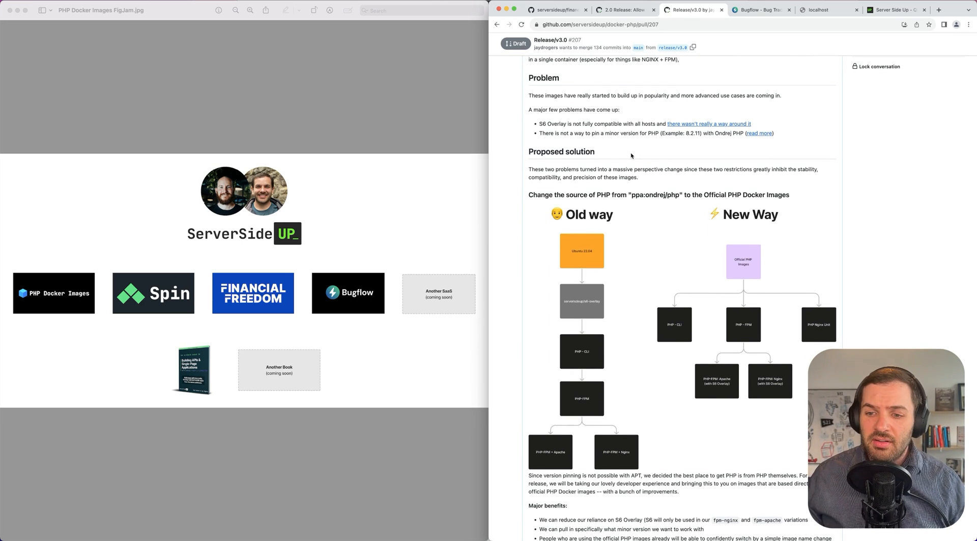
pyautogui.scroll(-3)
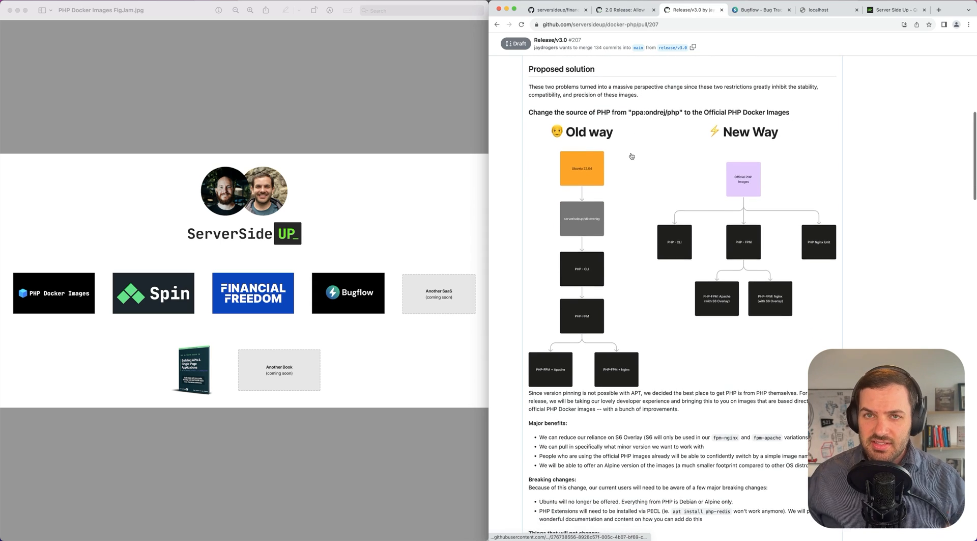
pyautogui.scroll(-3)
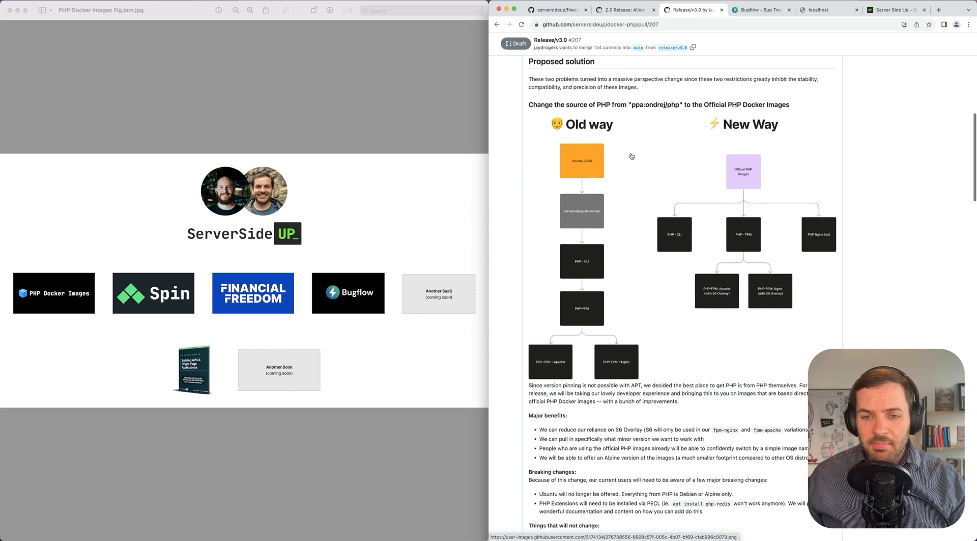
pyautogui.scroll(-3)
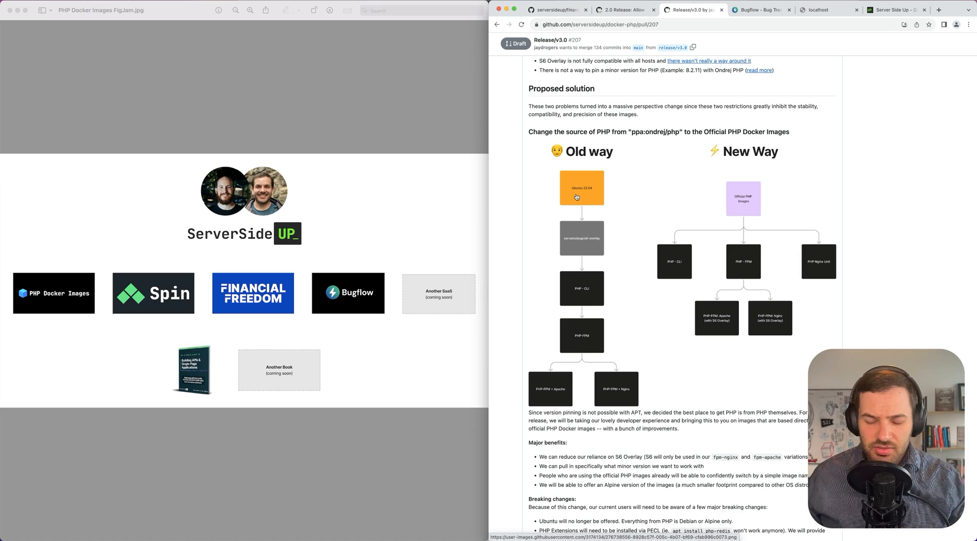
pyautogui.moveTo(582, 242)
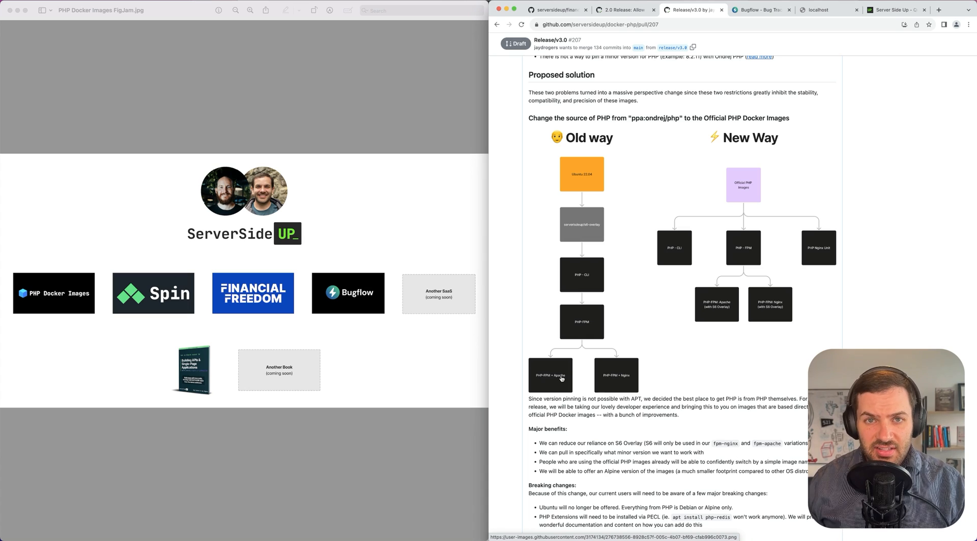
pyautogui.scroll(-3)
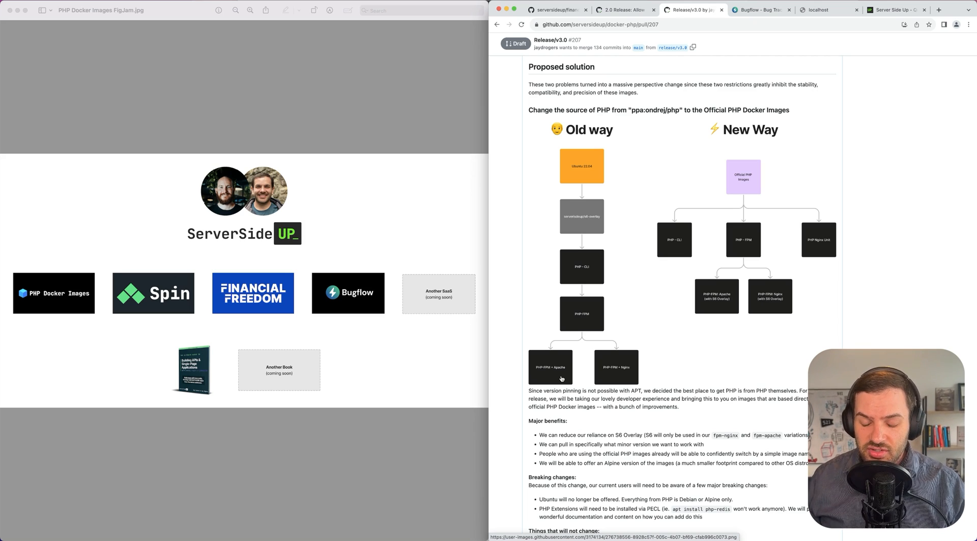
pyautogui.scroll(-3)
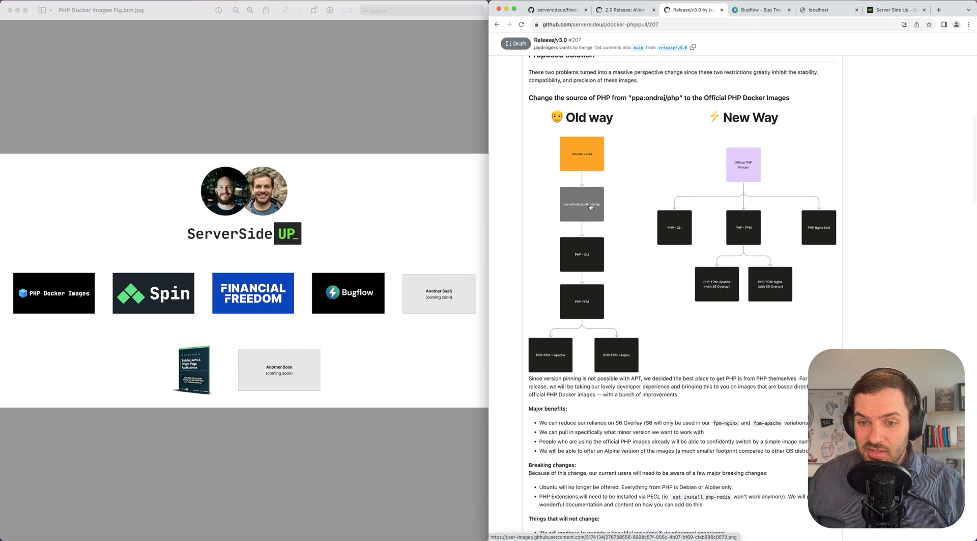
pyautogui.scroll(-3)
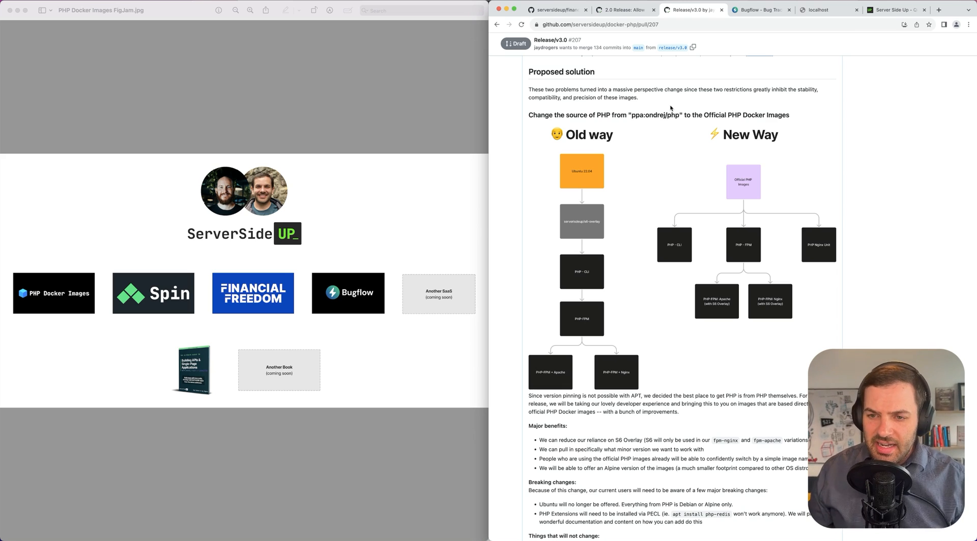
pyautogui.moveTo(631, 115)
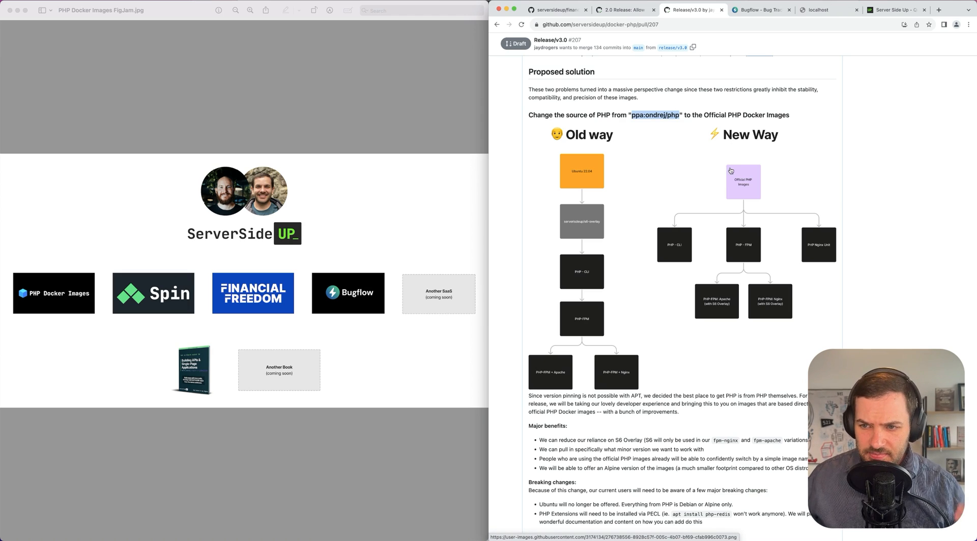
pyautogui.moveTo(582, 169)
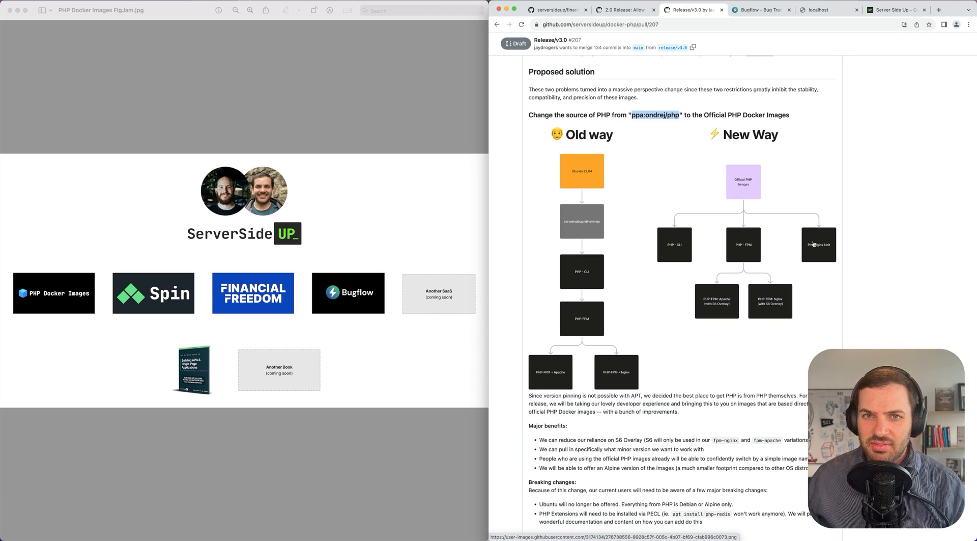
pyautogui.moveTo(773, 262)
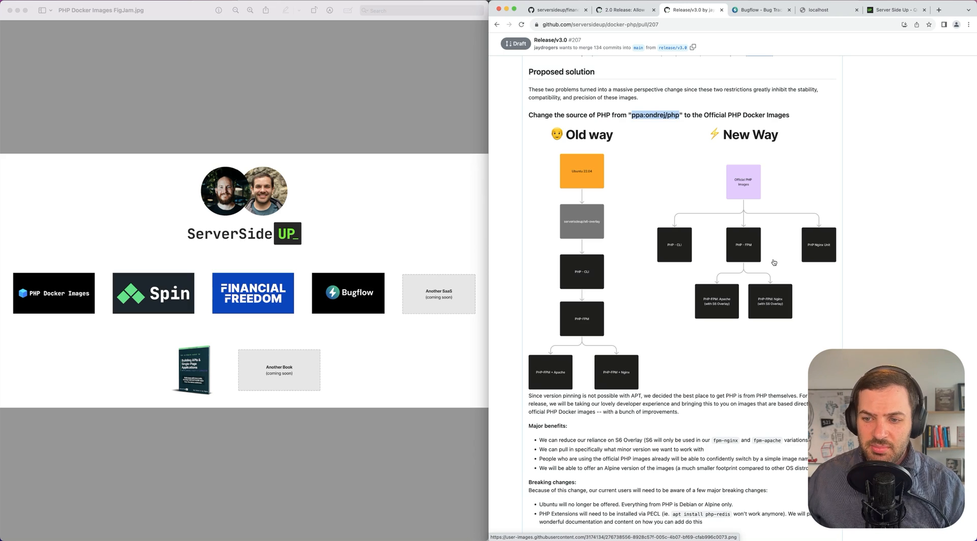
pyautogui.scroll(-3)
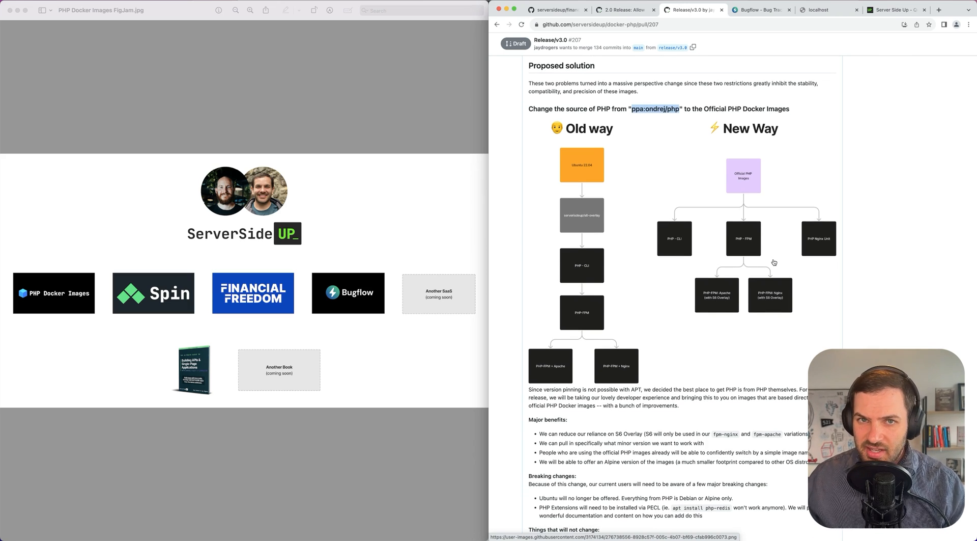
pyautogui.scroll(-3)
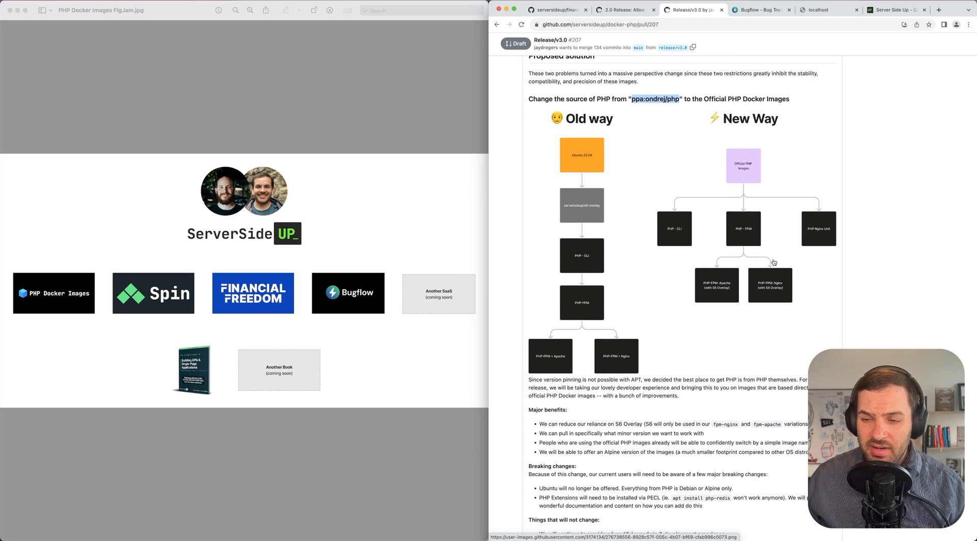
pyautogui.scroll(-3)
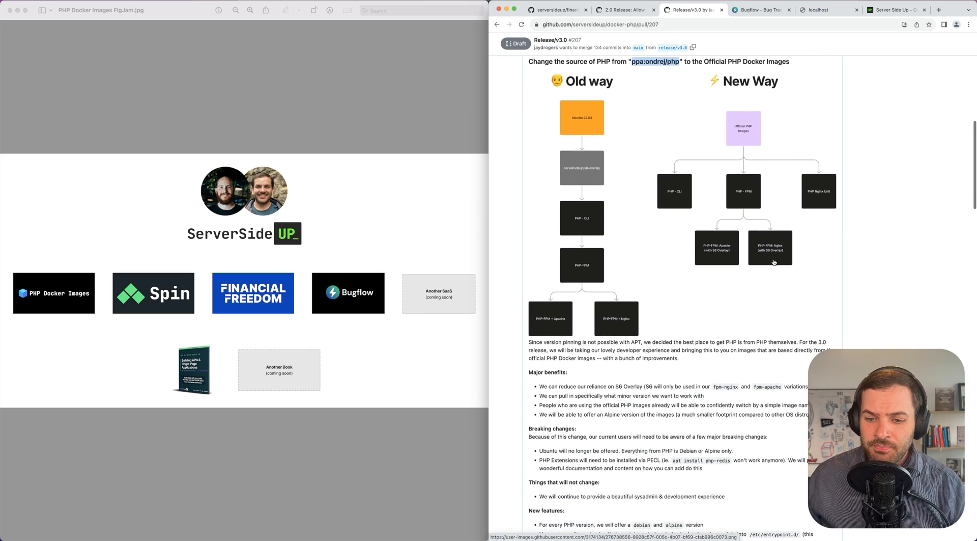
pyautogui.scroll(-3)
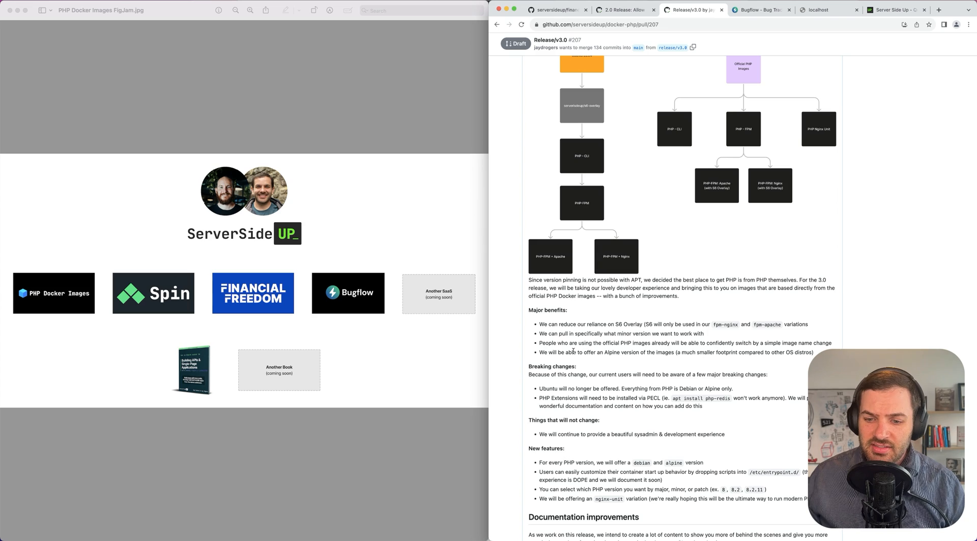
pyautogui.moveTo(574, 351); pyautogui.dragTo(674, 351)
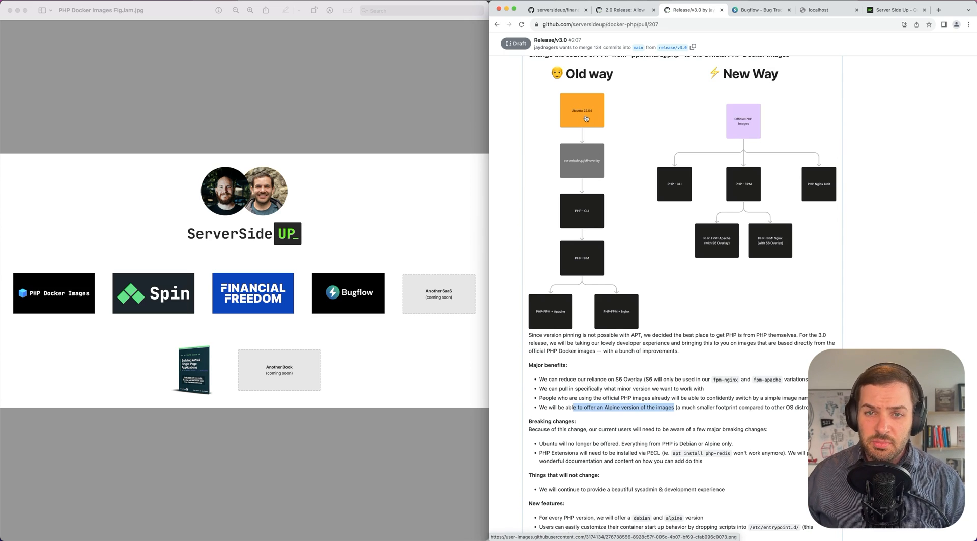
pyautogui.moveTo(745, 129)
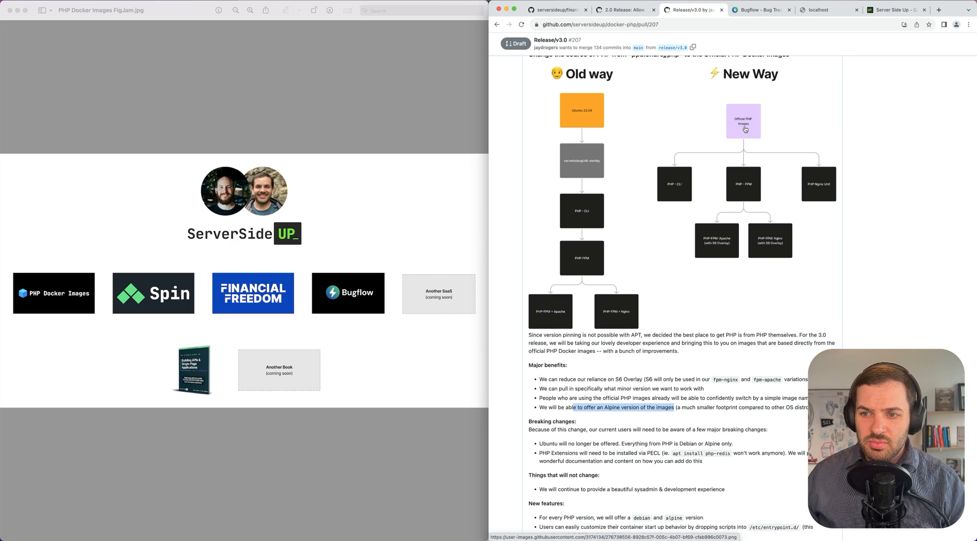
pyautogui.scroll(-3)
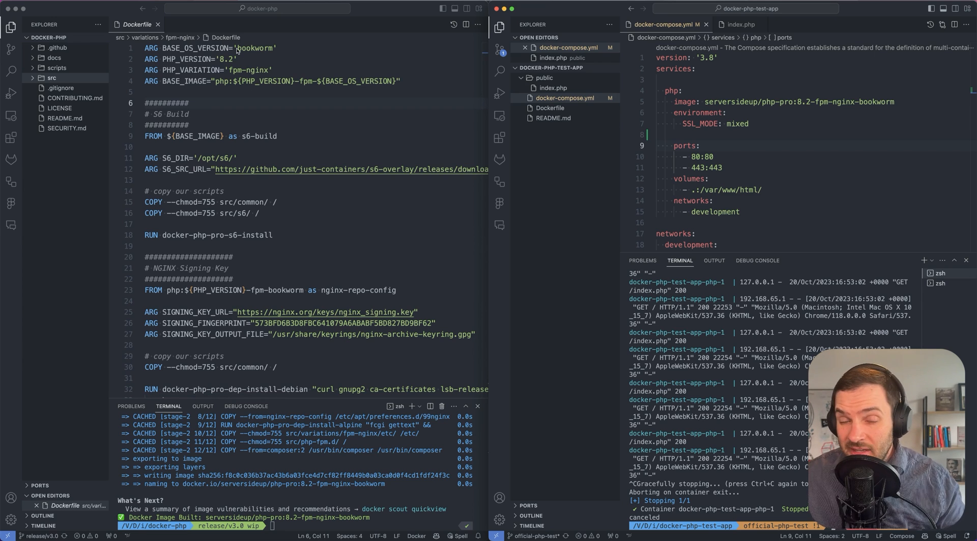
# Expand src/common/etc/entrypoint.d in the Explorer to list its startup scripts
pyautogui.scroll(-3)
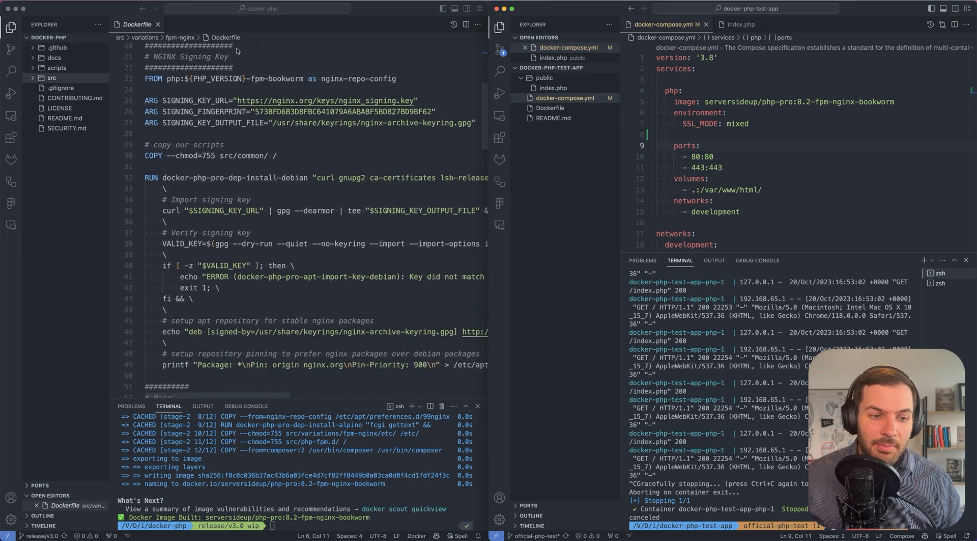
pyautogui.scroll(-3)
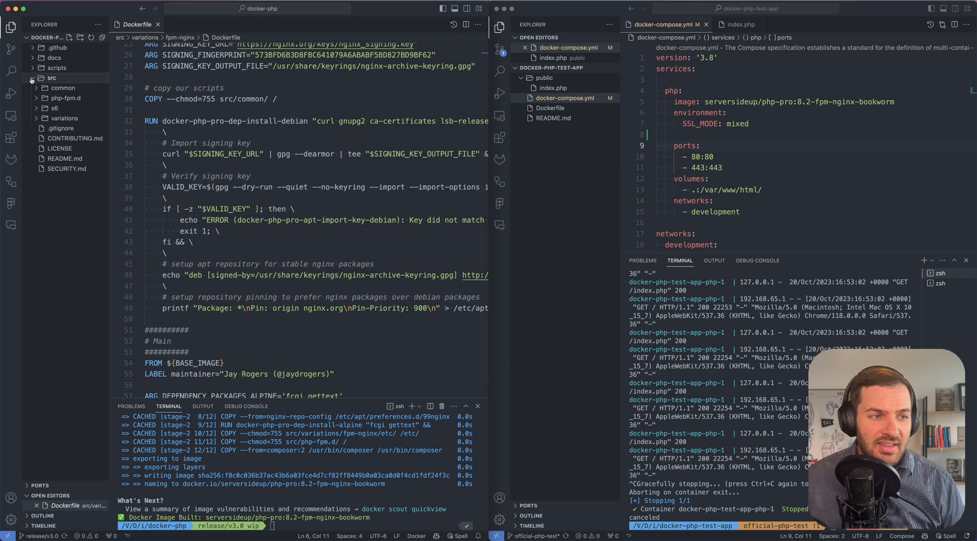
pyautogui.click(63, 88)
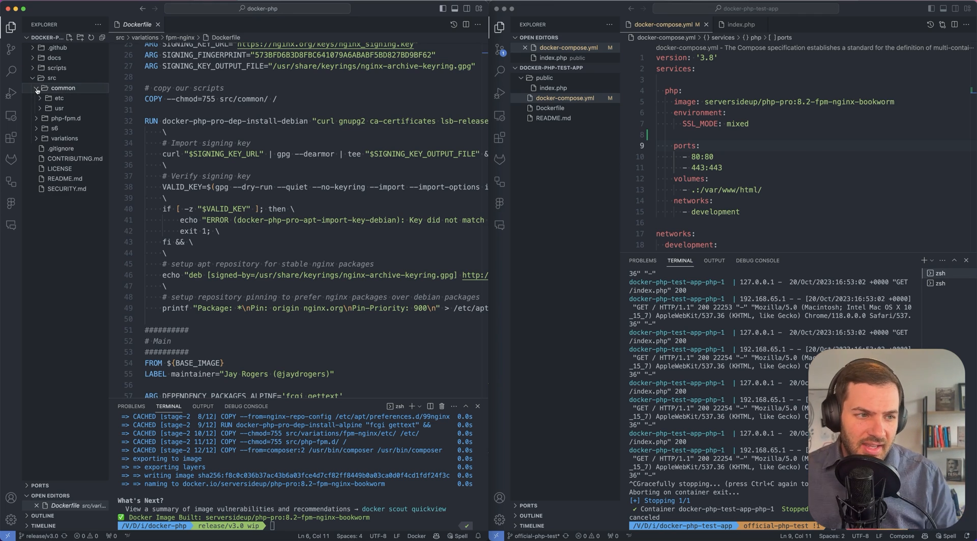
pyautogui.click(59, 98)
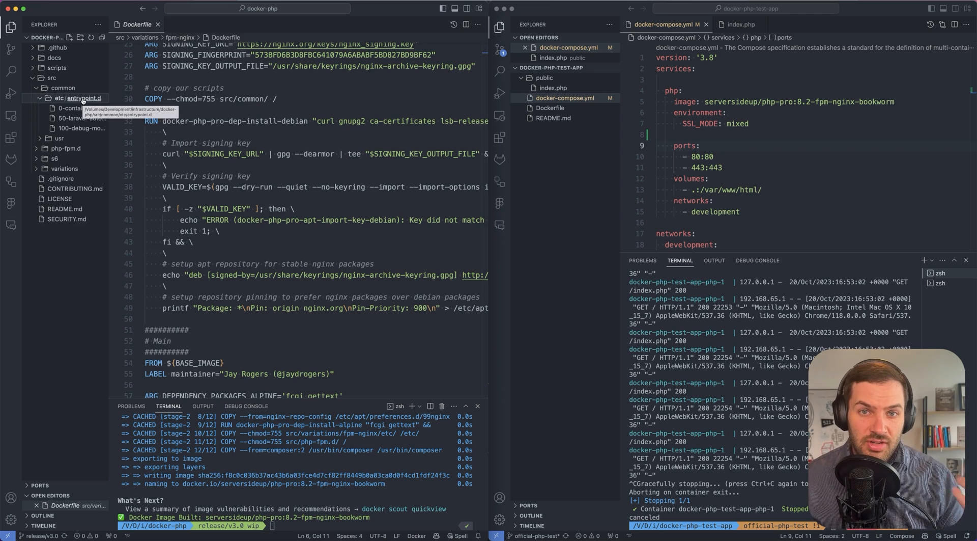
pyautogui.moveTo(82, 108)
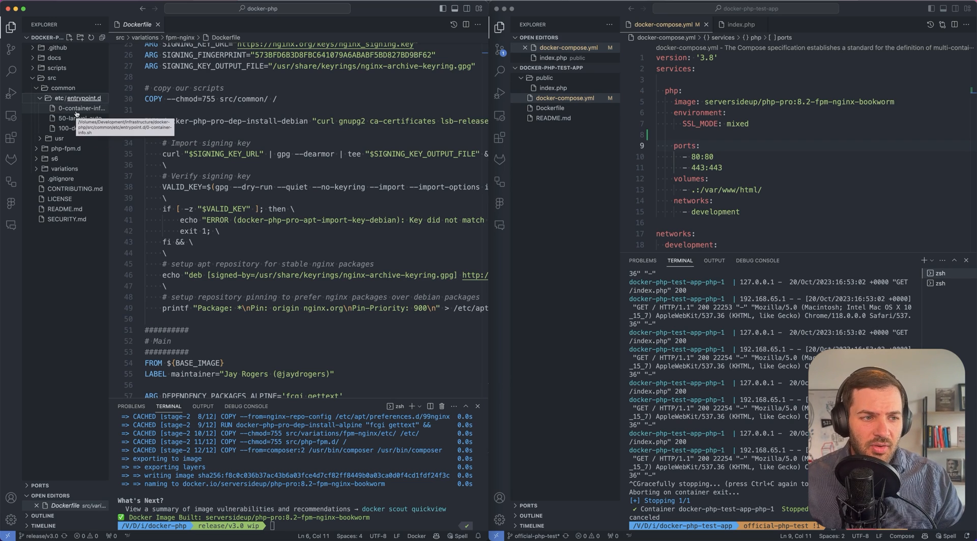
# View 0-container-info.sh, expand the variations folder and clear the terminal
pyautogui.click(82, 108)
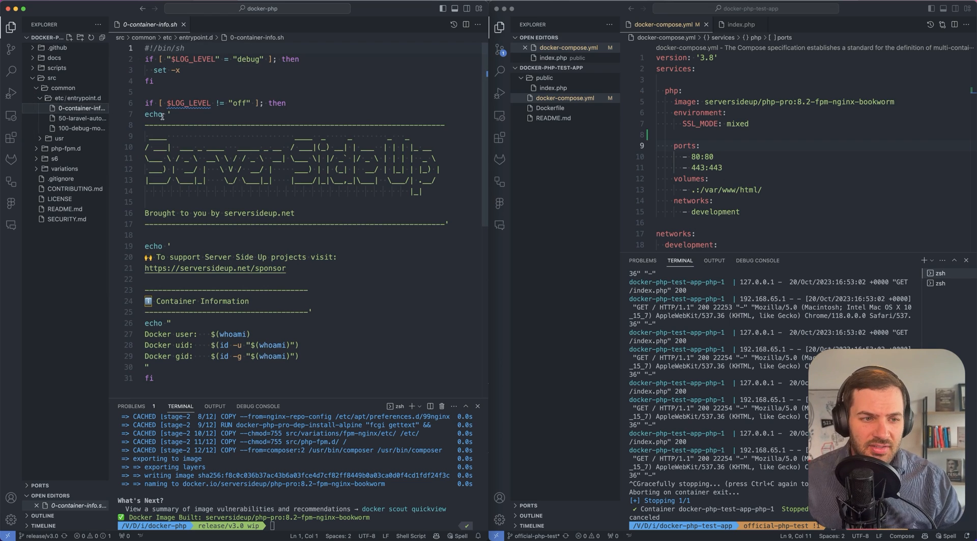
pyautogui.doubleClick(243, 103)
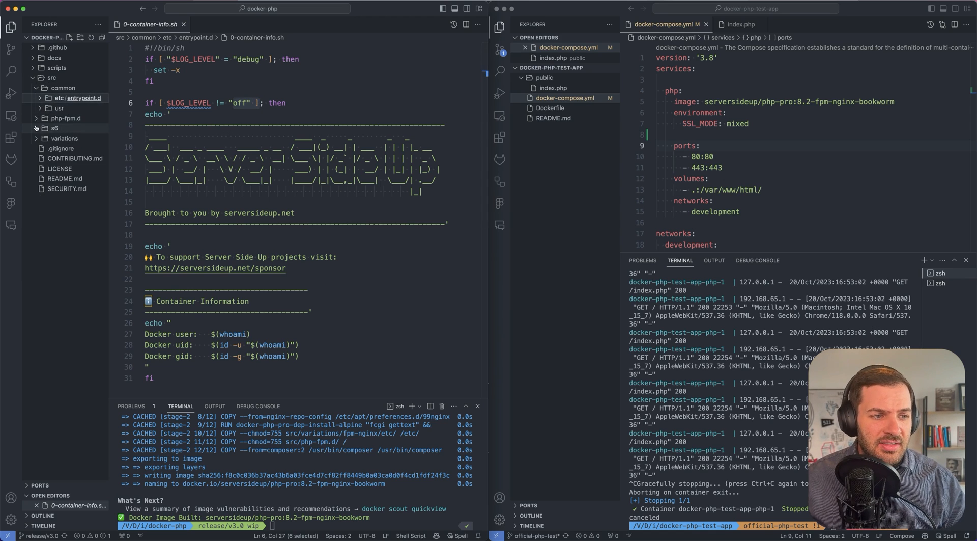
pyautogui.click(64, 137)
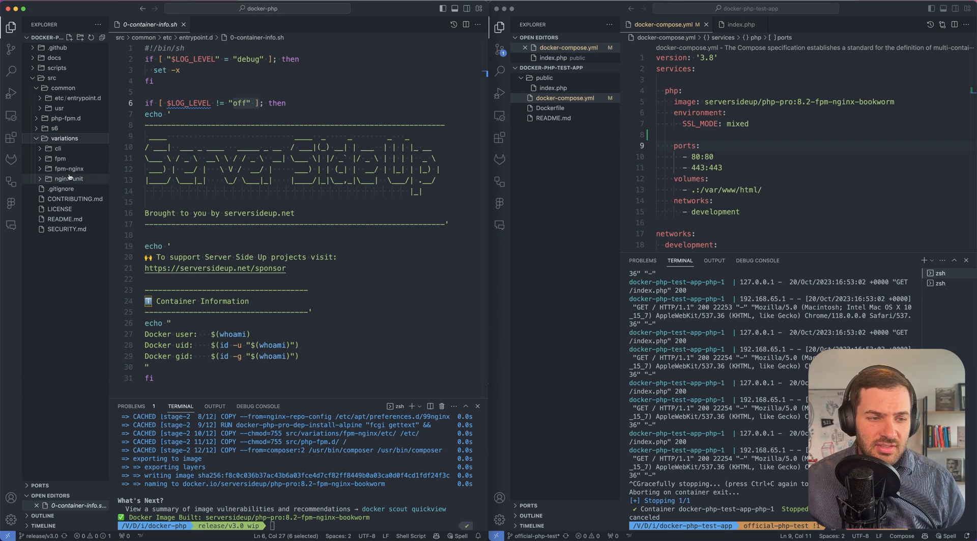
pyautogui.moveTo(68, 178)
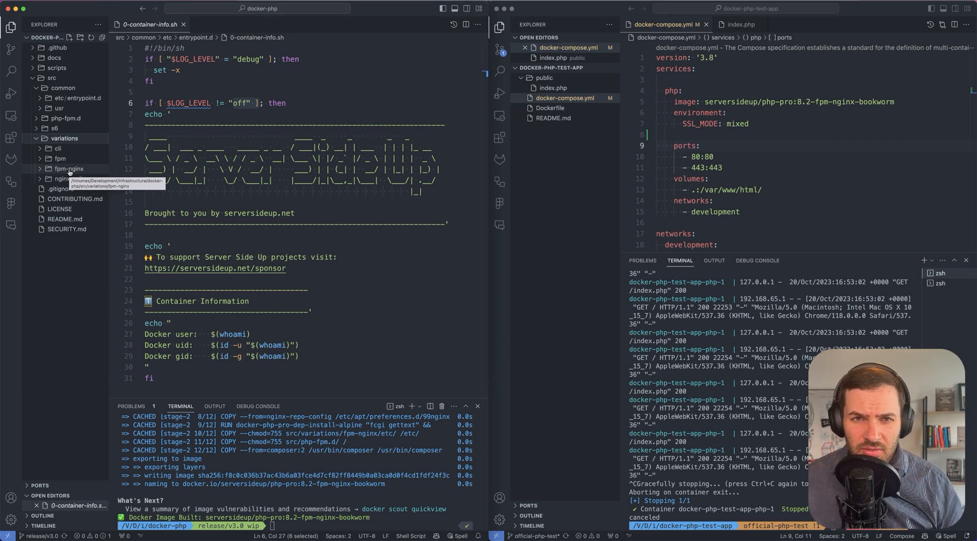
pyautogui.moveTo(68, 180)
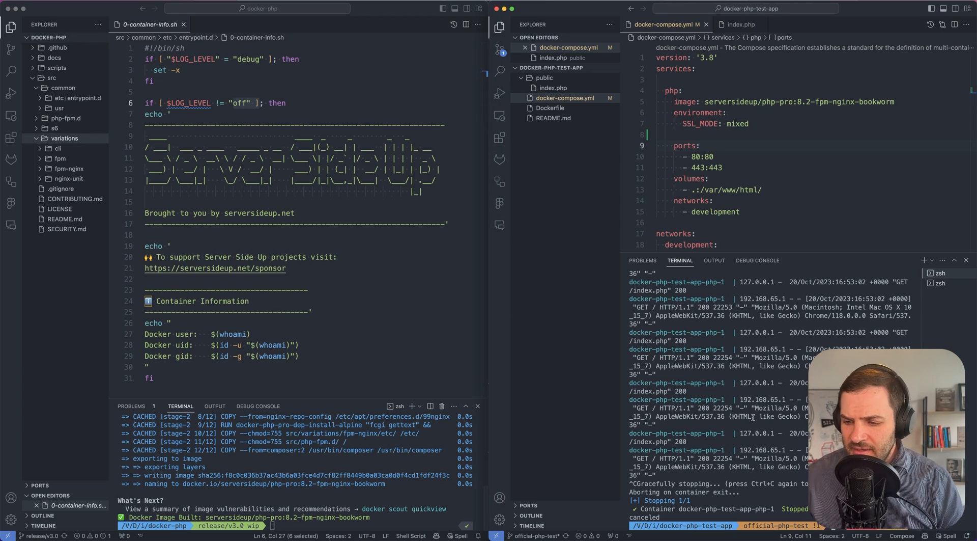
pyautogui.write('clear')
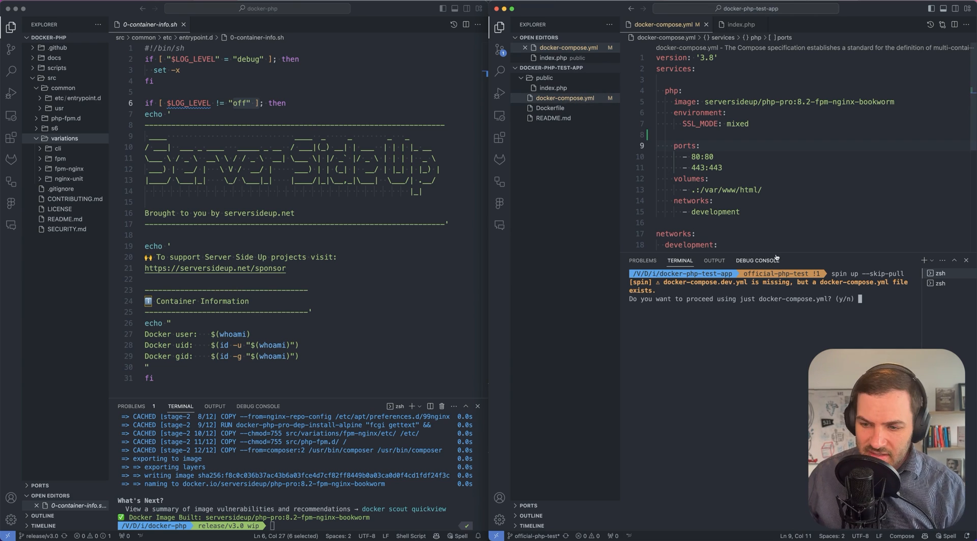
# Answer y to run spin up with docker-compose.yml alone, starting the test app container
pyautogui.write('y')
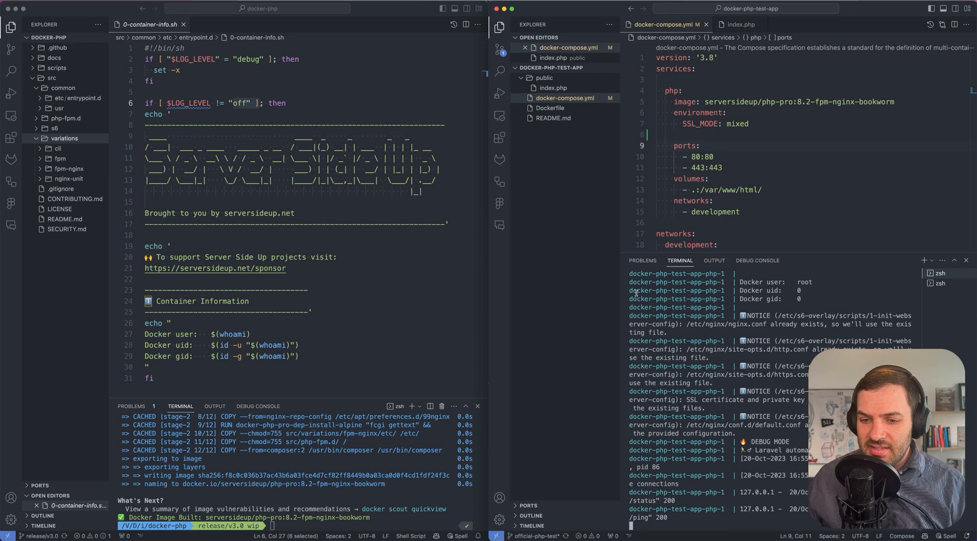
pyautogui.moveTo(686, 330)
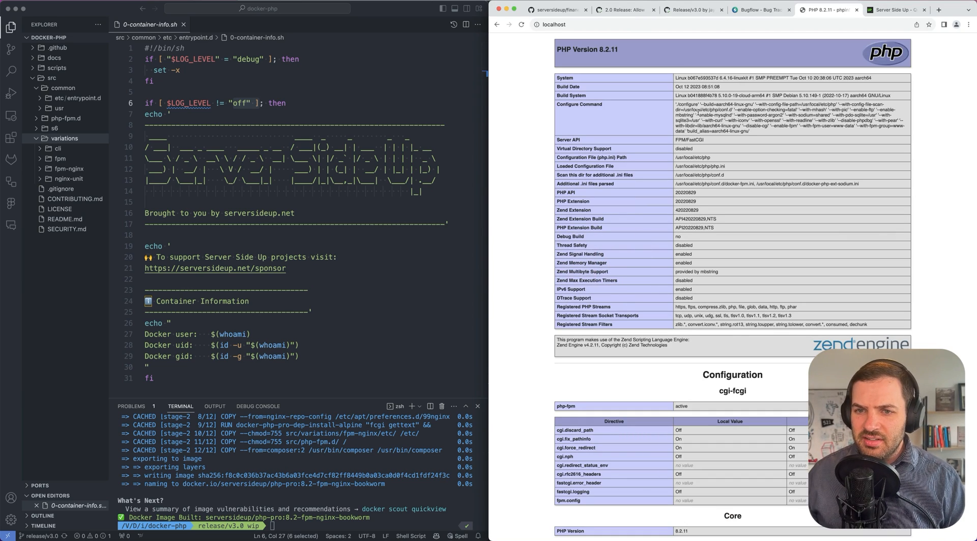
pyautogui.write('debian')
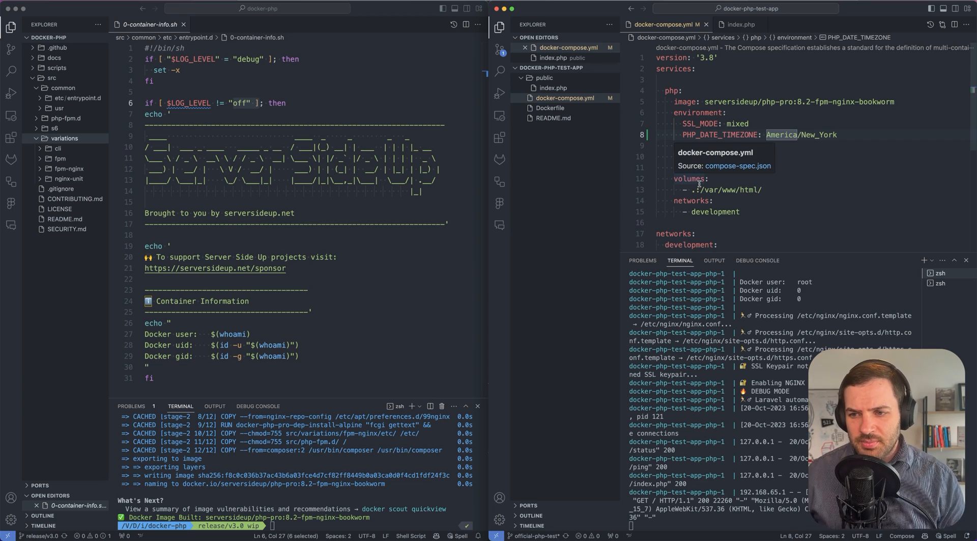
# Keep the America/New_York timezone in docker-compose.yml and switch back to the overview image
pyautogui.press('cmd+tab')
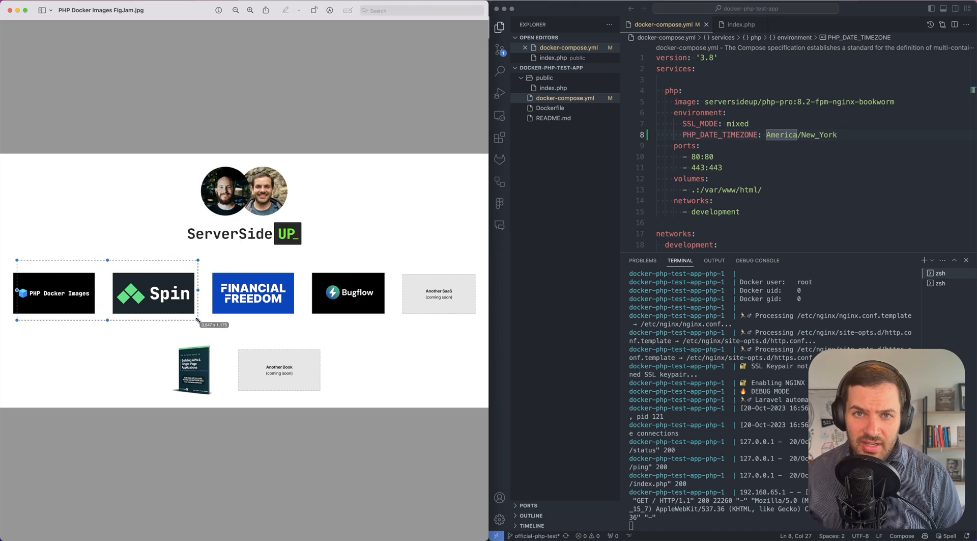
# Point out Financial Freedom and Bugflow in the overview, then bring Chrome forward on the Bugflow site
pyautogui.click(254, 292)
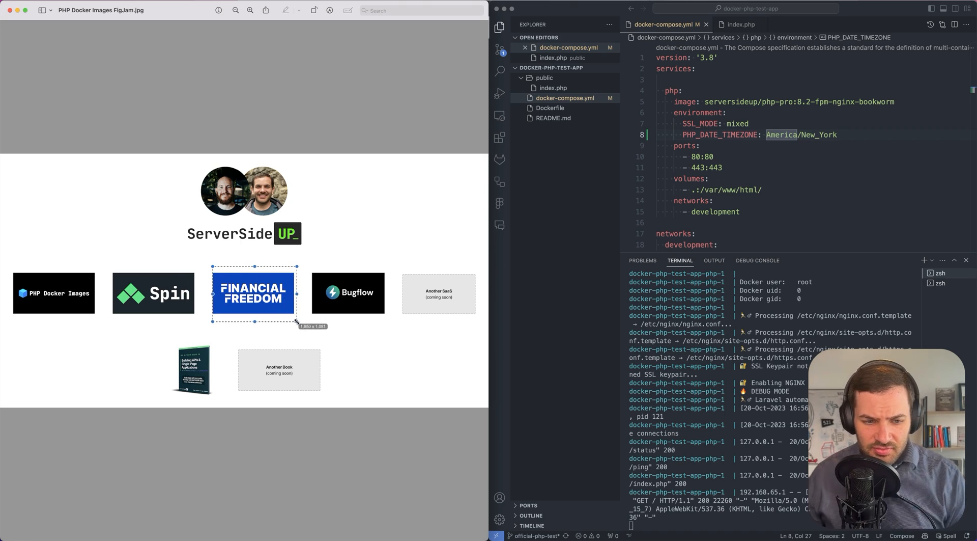
pyautogui.click(348, 292)
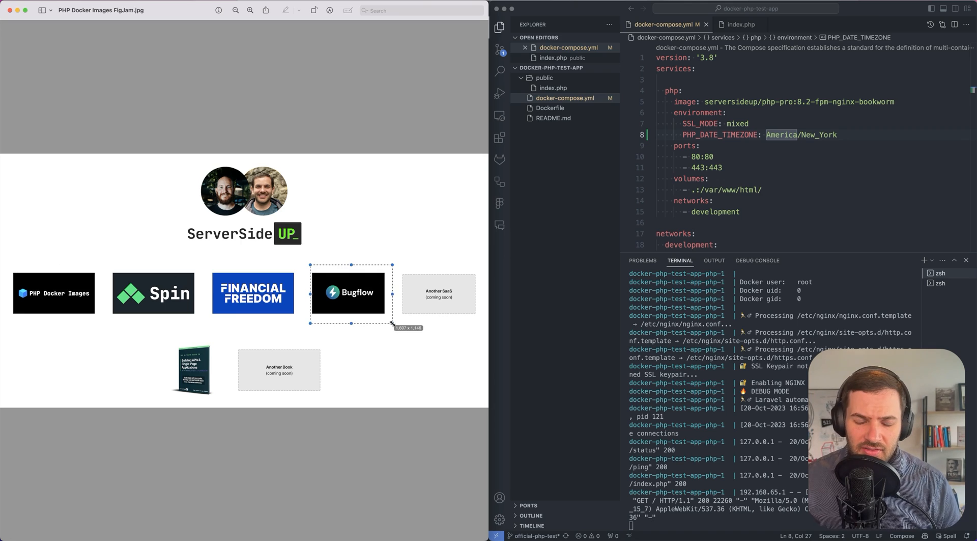
pyautogui.press('cmd+tab')
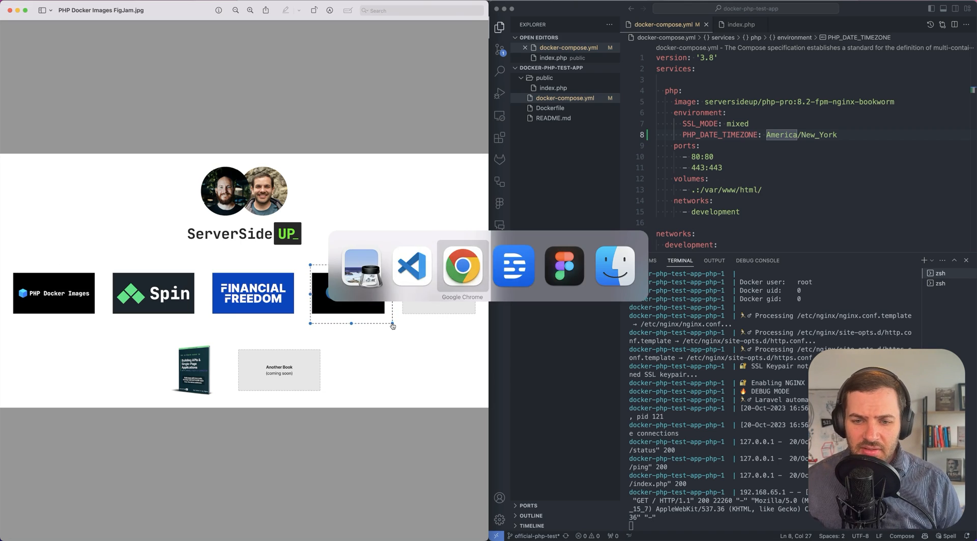
pyautogui.click(463, 264)
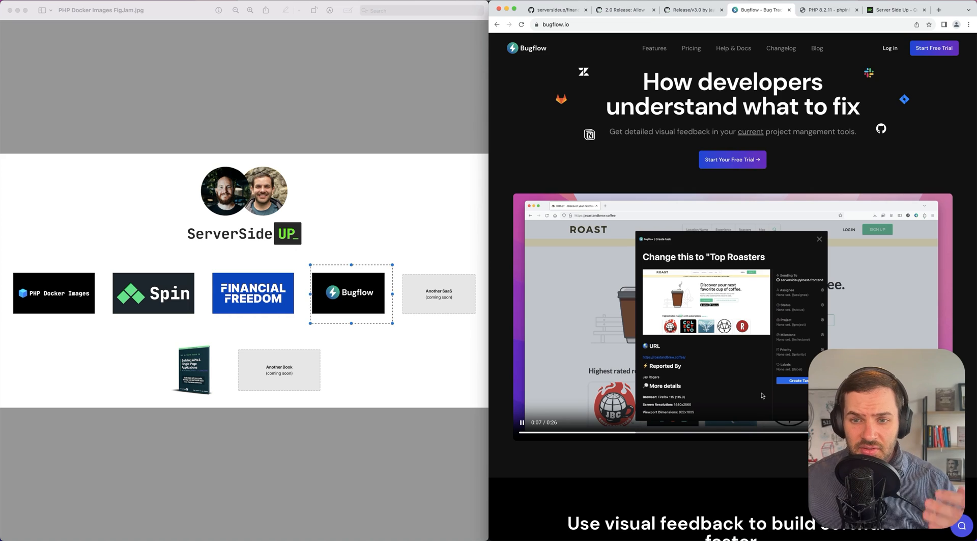
# Play through the Bugflow demo filing a "Top Roasters" report, then return to the docker-php v3.0 PR
pyautogui.click(790, 290)
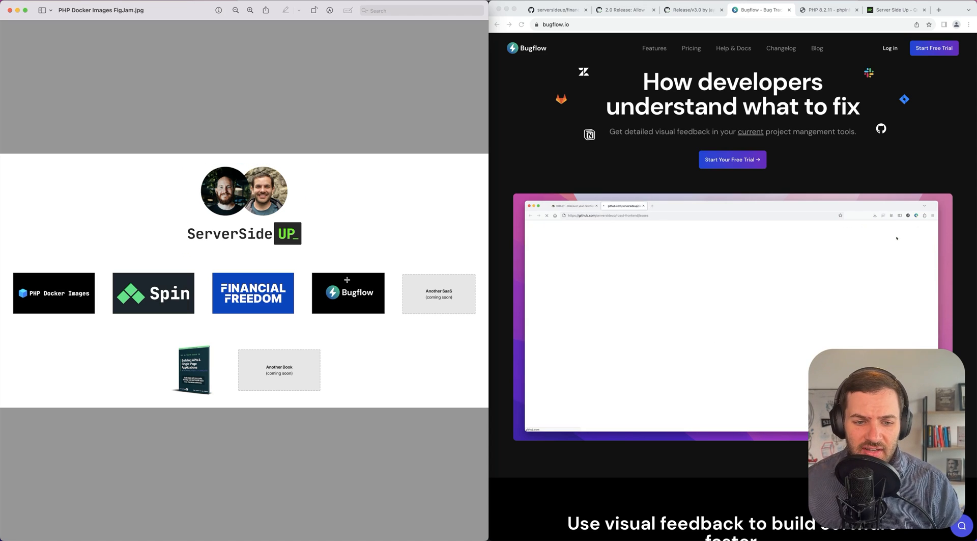
pyautogui.click(438, 294)
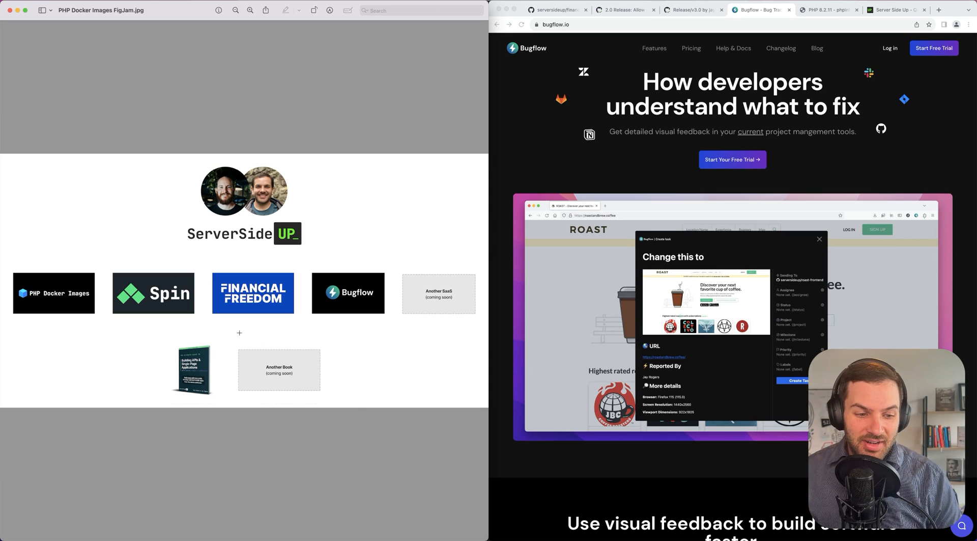
pyautogui.write('"Top Roasters')
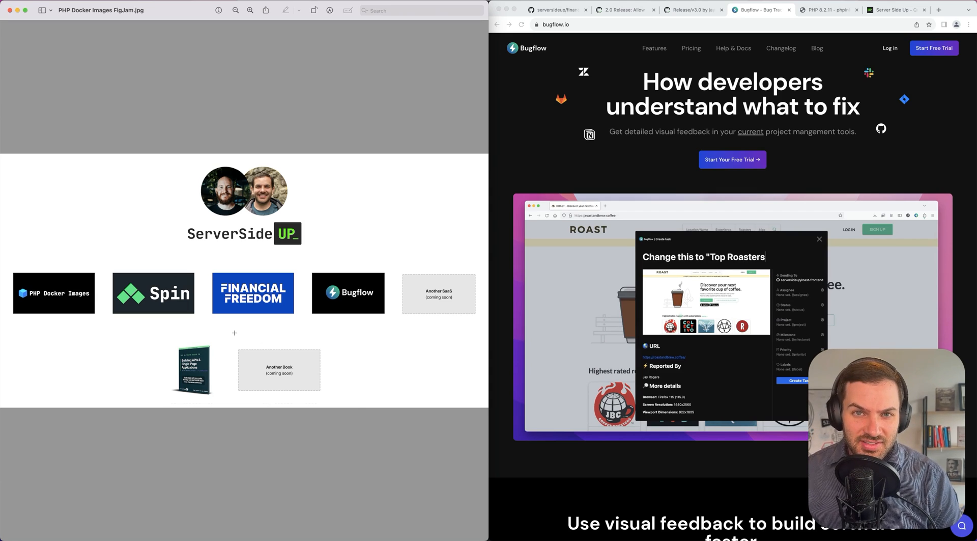
pyautogui.click(792, 289)
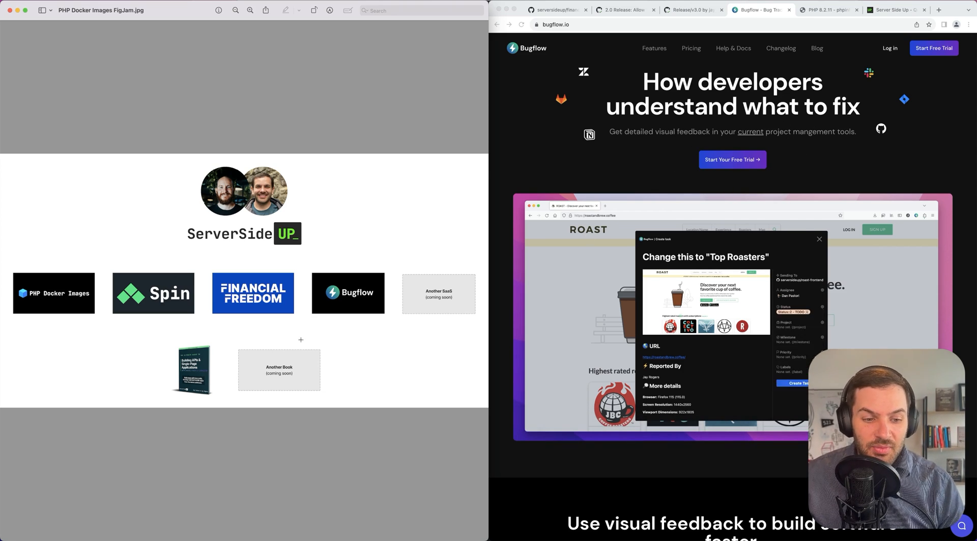
pyautogui.click(799, 352)
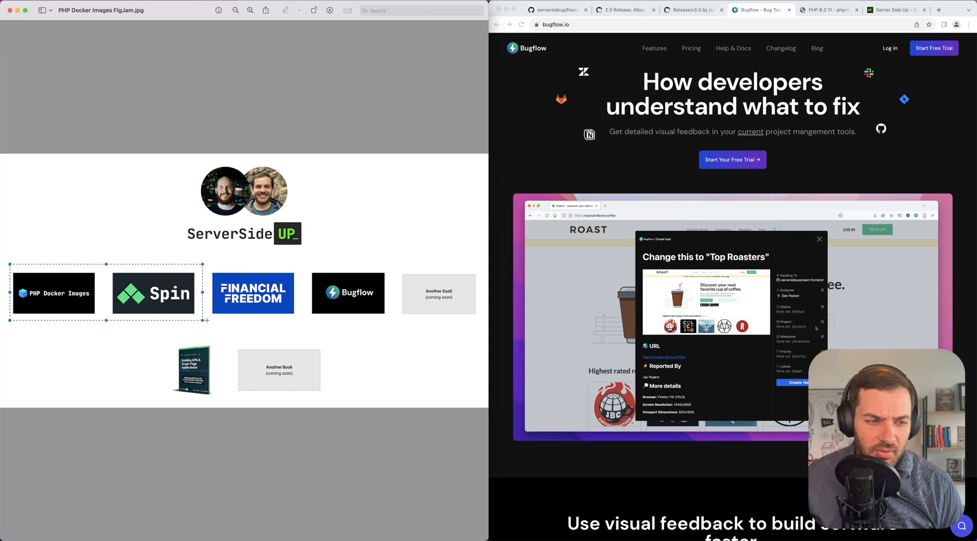
pyautogui.click(795, 310)
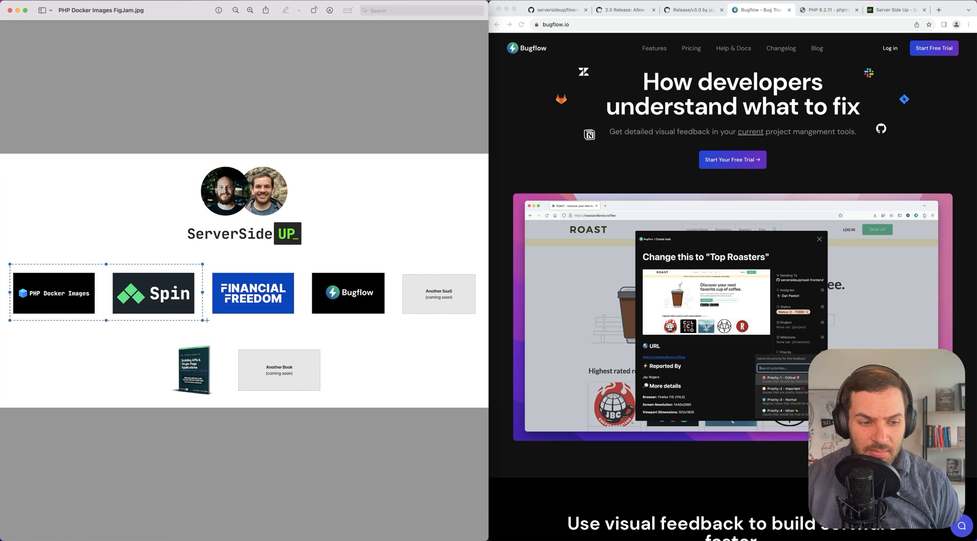
pyautogui.click(819, 239)
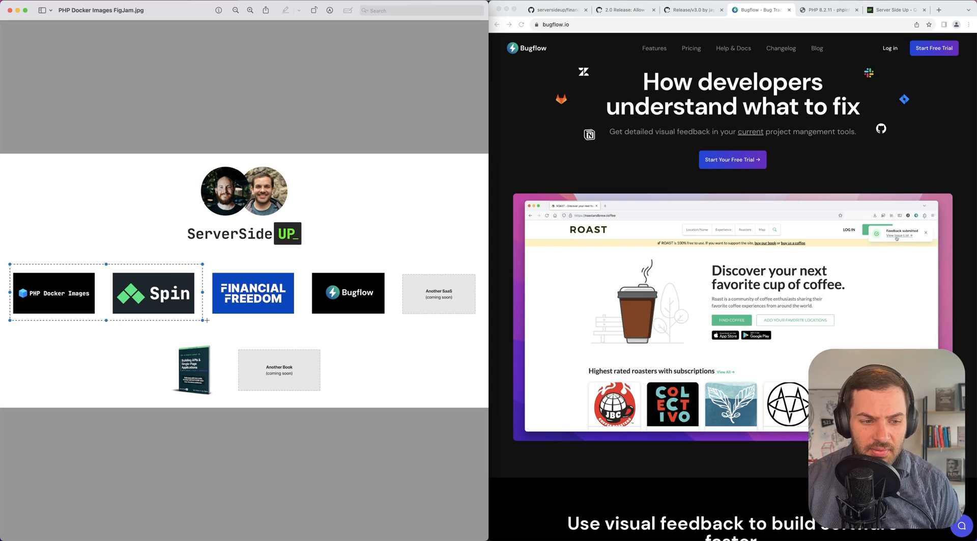
pyautogui.click(693, 11)
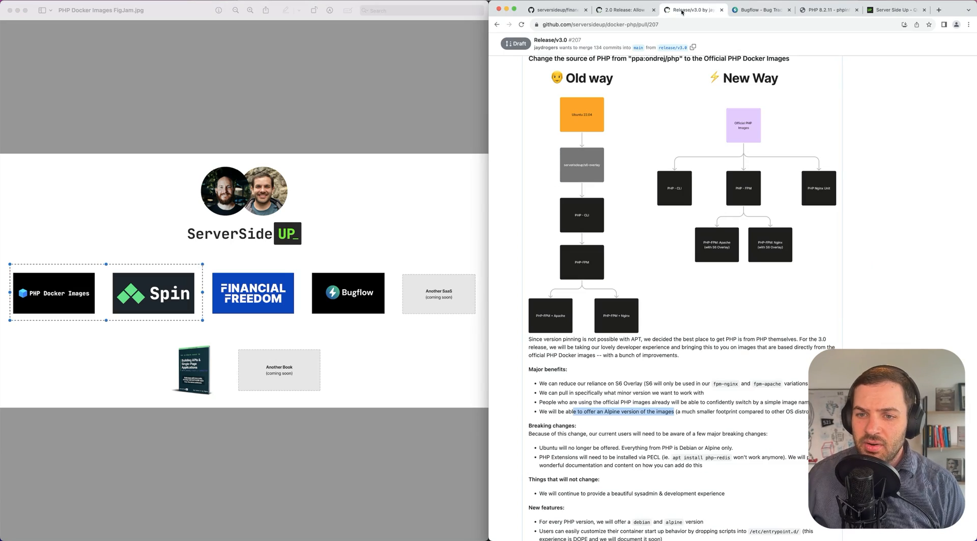
# Open the Spin site's branch preview deployment from the Cloudflare Pages comment on the 2.0 Release PR
pyautogui.click(623, 9)
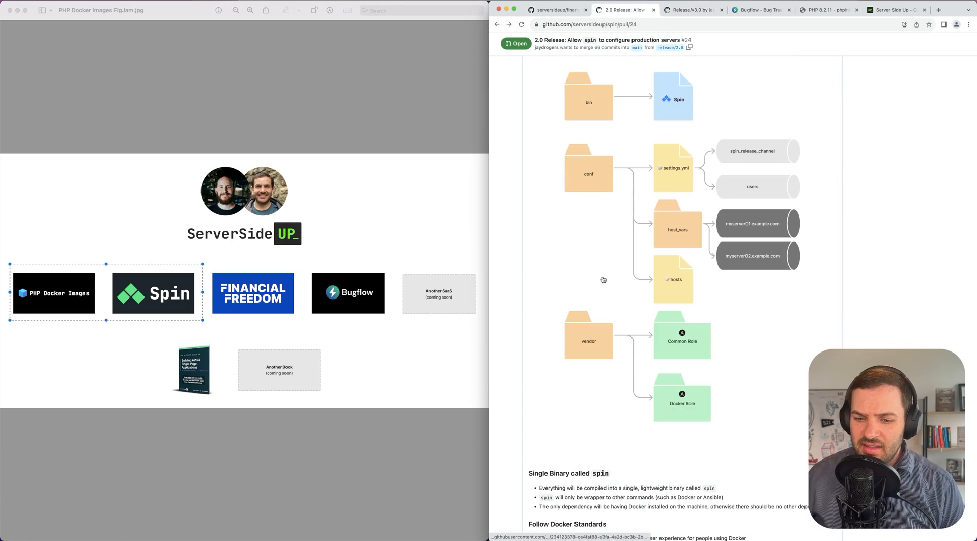
pyautogui.scroll(-3)
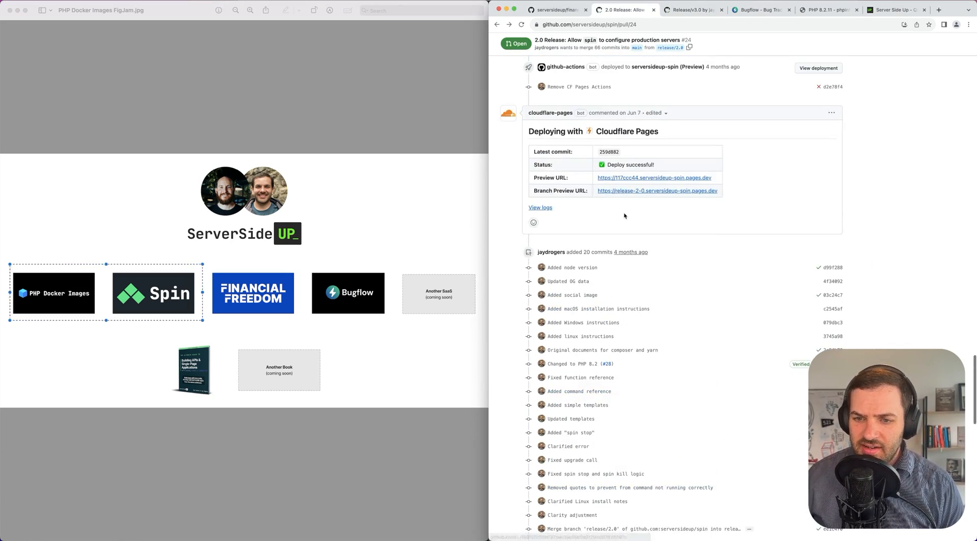
pyautogui.click(658, 191)
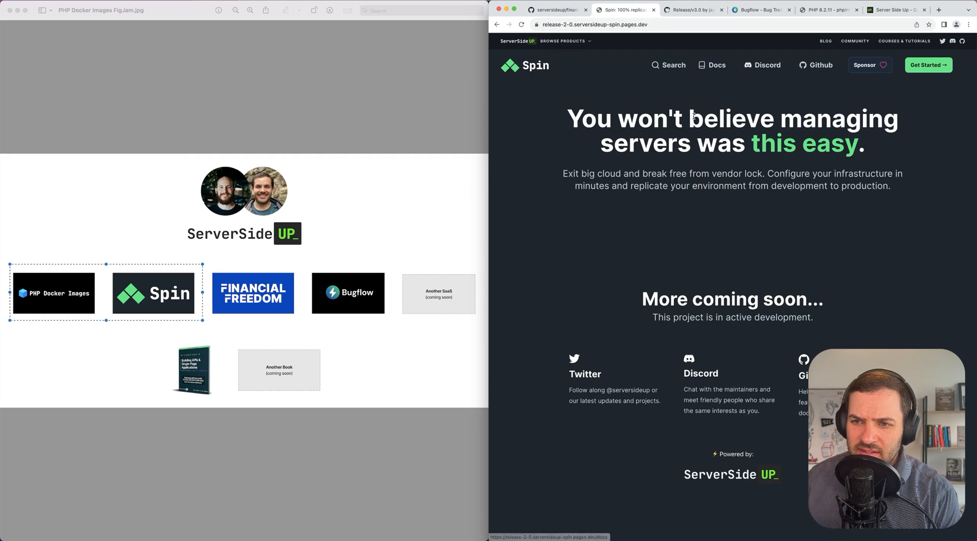
# Review the Spin docs' Install to Linux guide, then return to the docker-php Release/v3.0 pull request
pyautogui.click(712, 65)
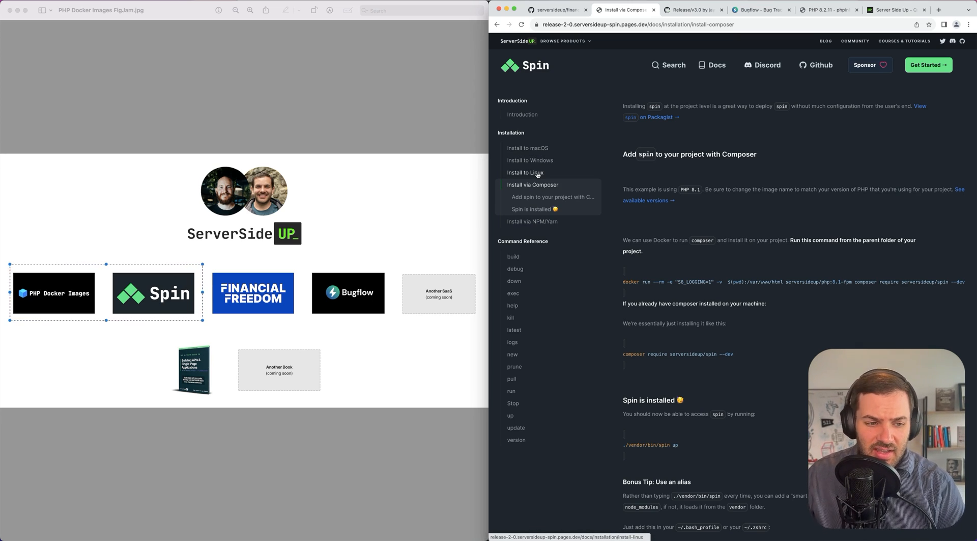
pyautogui.click(525, 173)
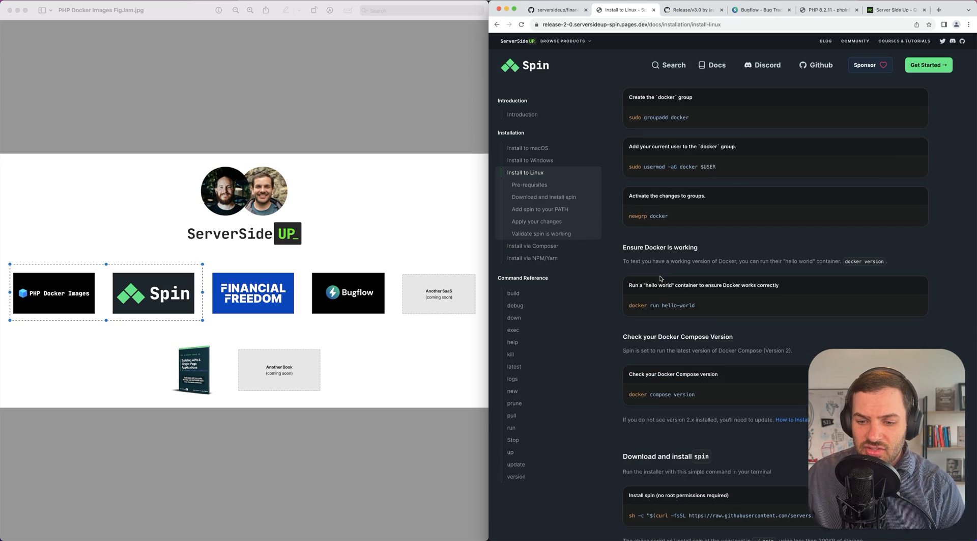
pyautogui.scroll(-3)
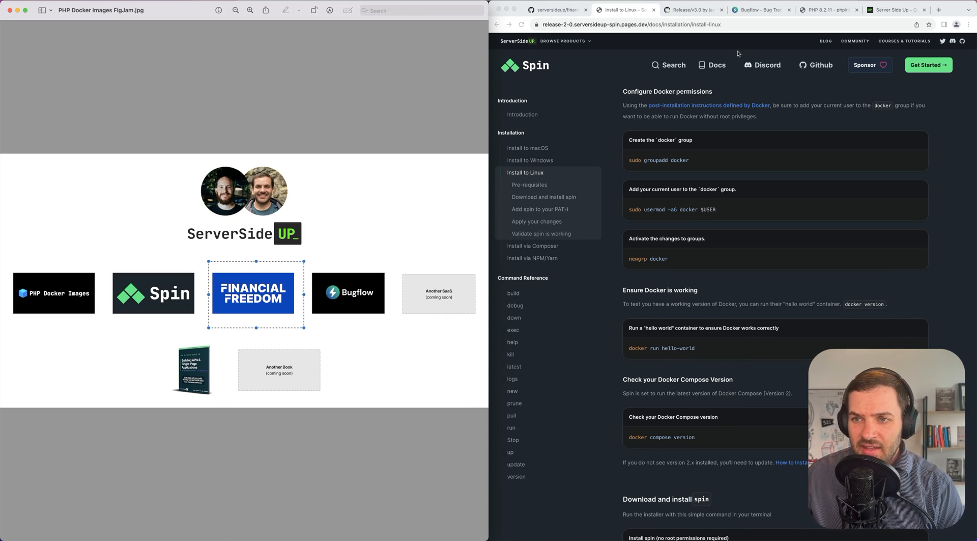
pyautogui.click(692, 10)
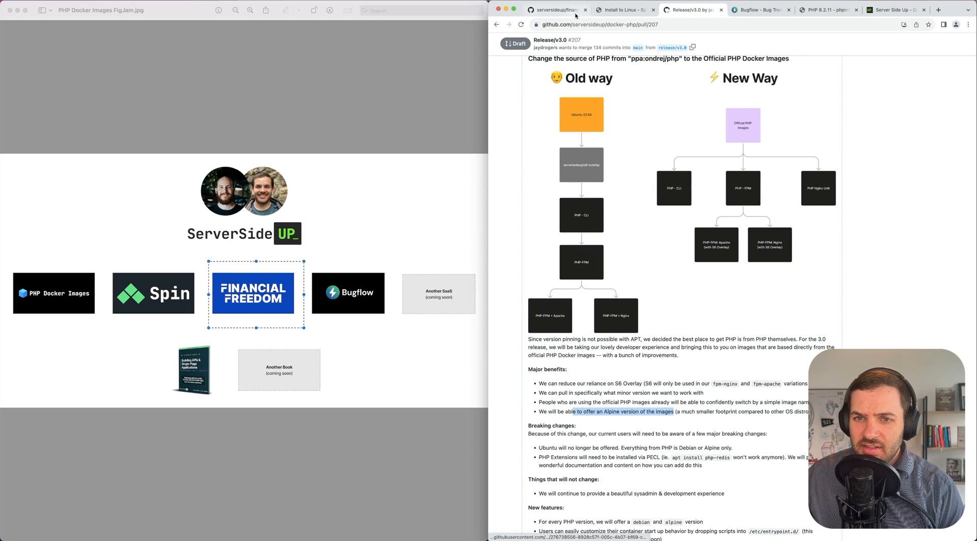
# Look over the financial-freedom repository's files and README, then switch to the Server Side Up tutorials site
pyautogui.click(554, 9)
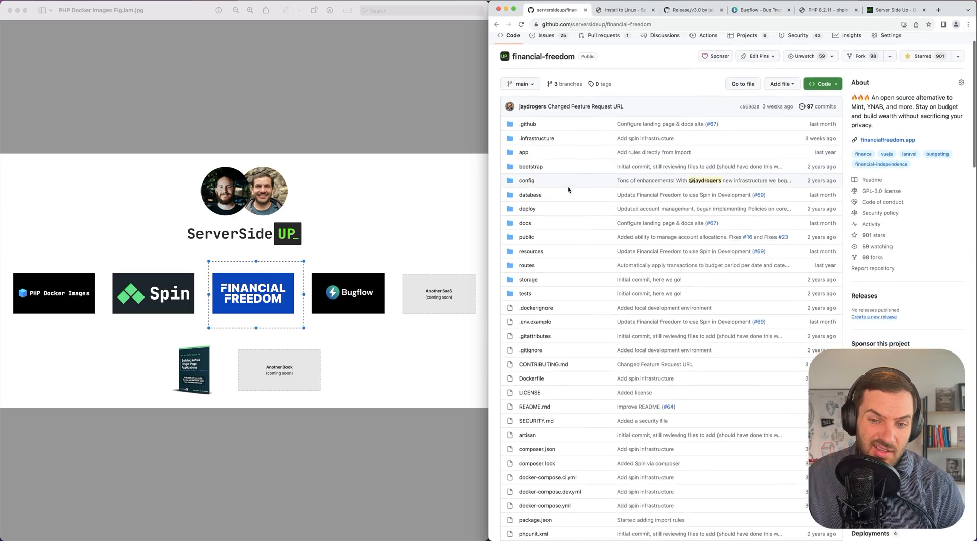
pyautogui.scroll(-3)
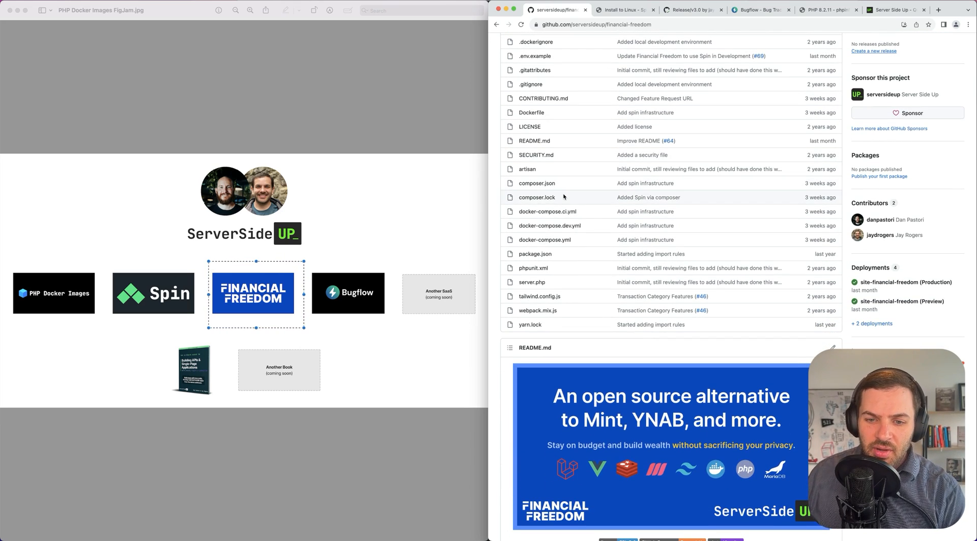
pyautogui.scroll(3)
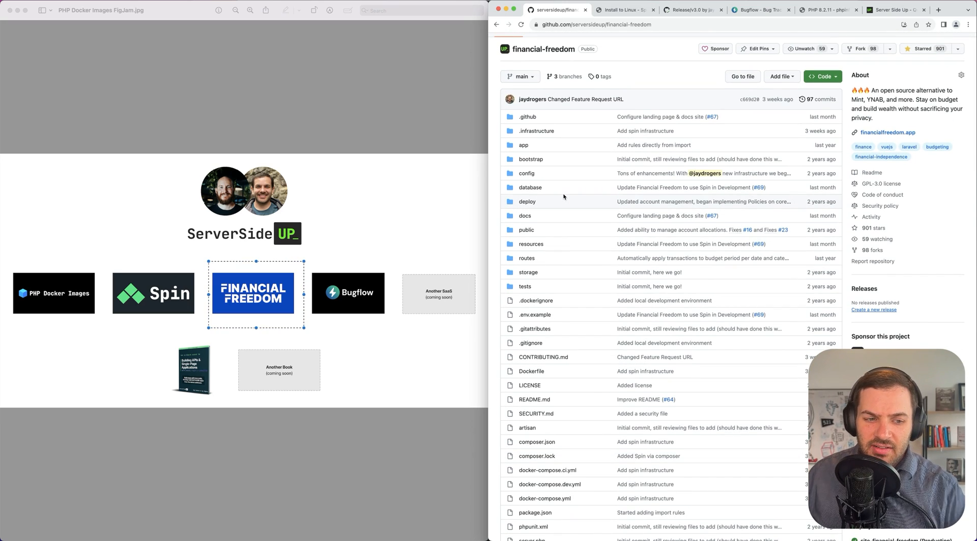
pyautogui.scroll(-3)
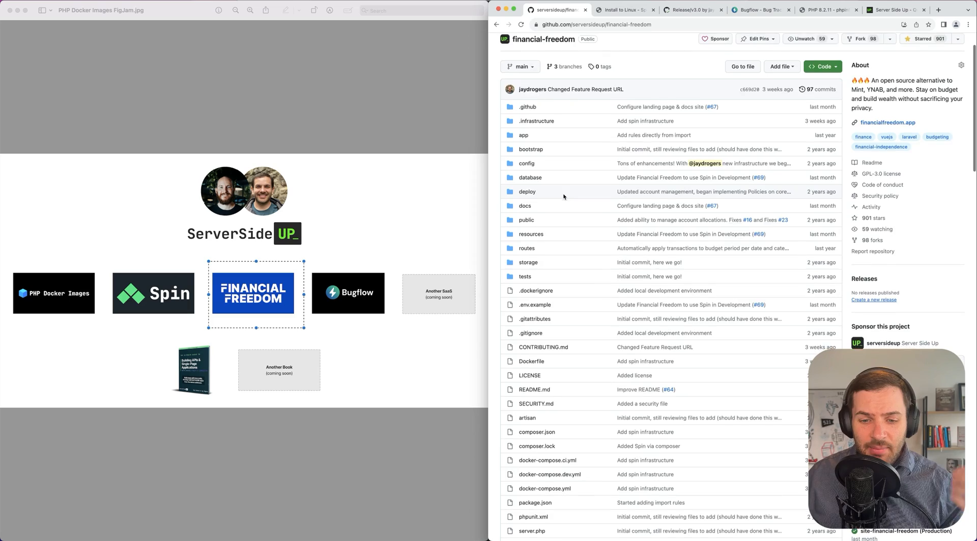
pyautogui.scroll(-3)
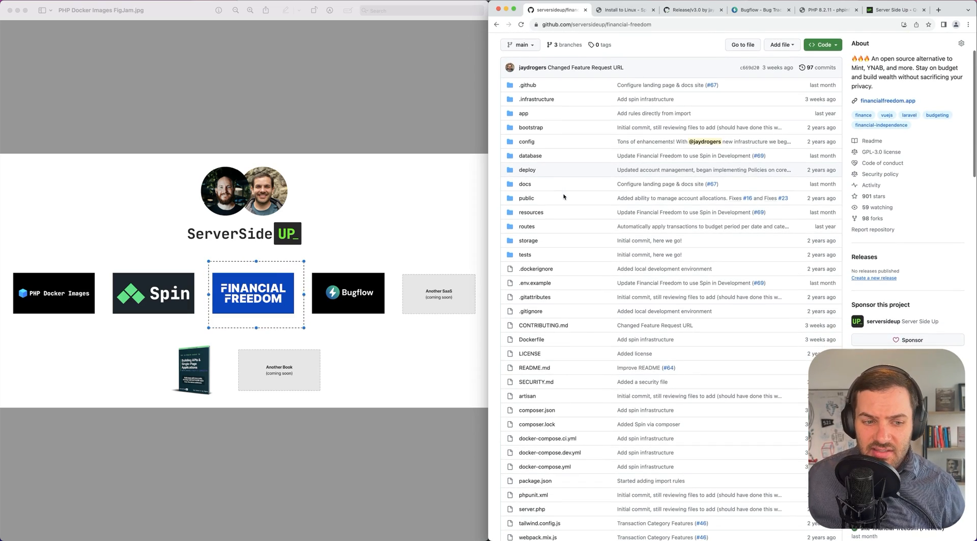
pyautogui.scroll(-3)
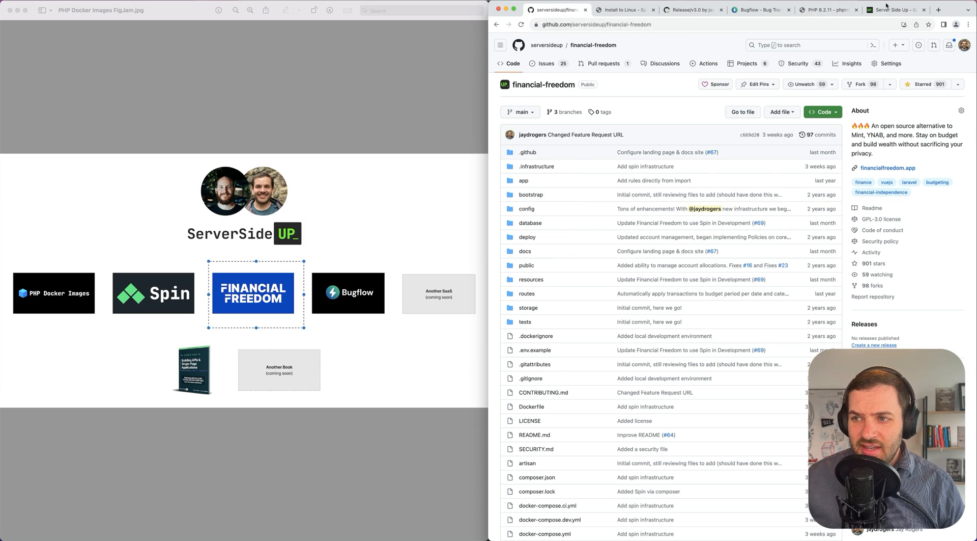
pyautogui.click(896, 11)
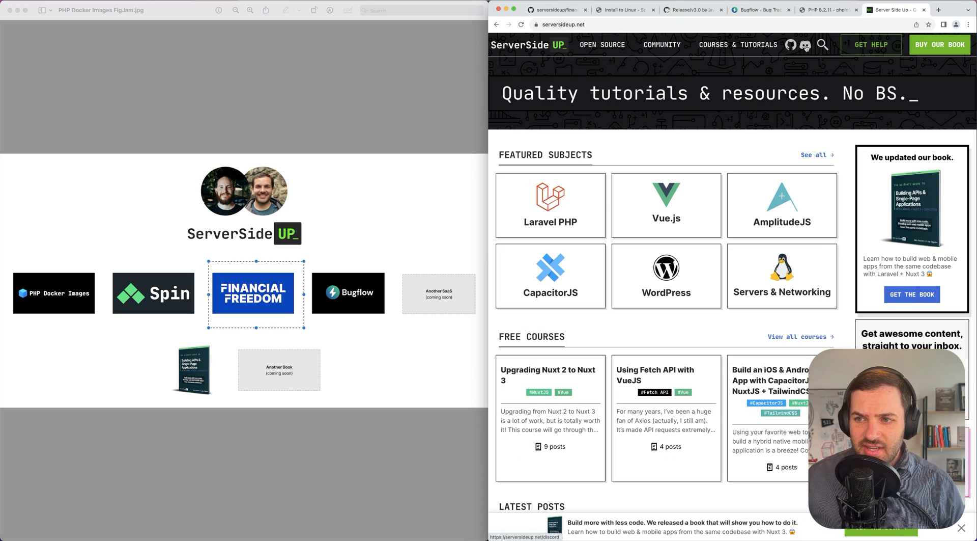